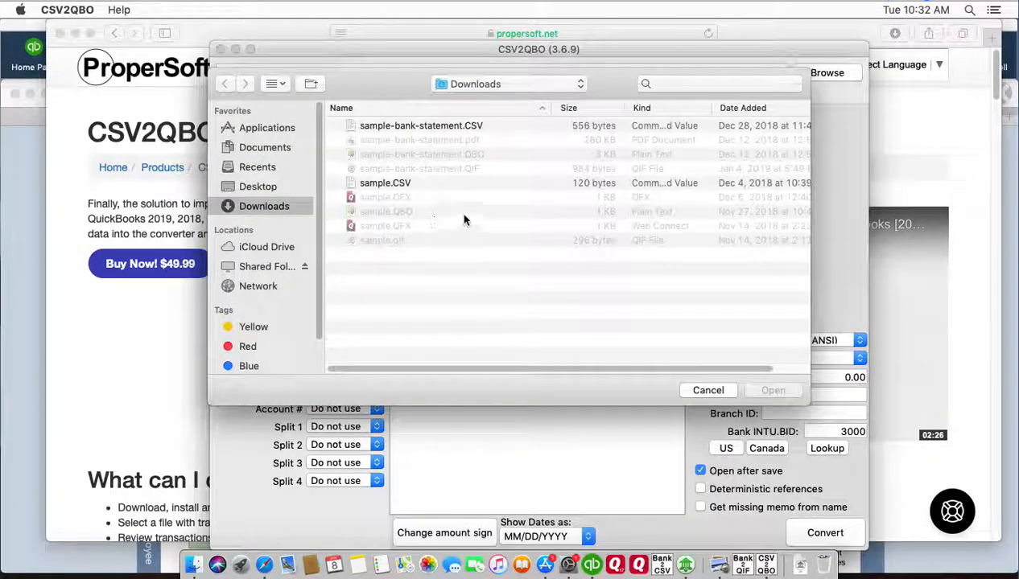
Load sample.CSV from the Downloads folder into CSV2QBO.
left_click(384, 182)
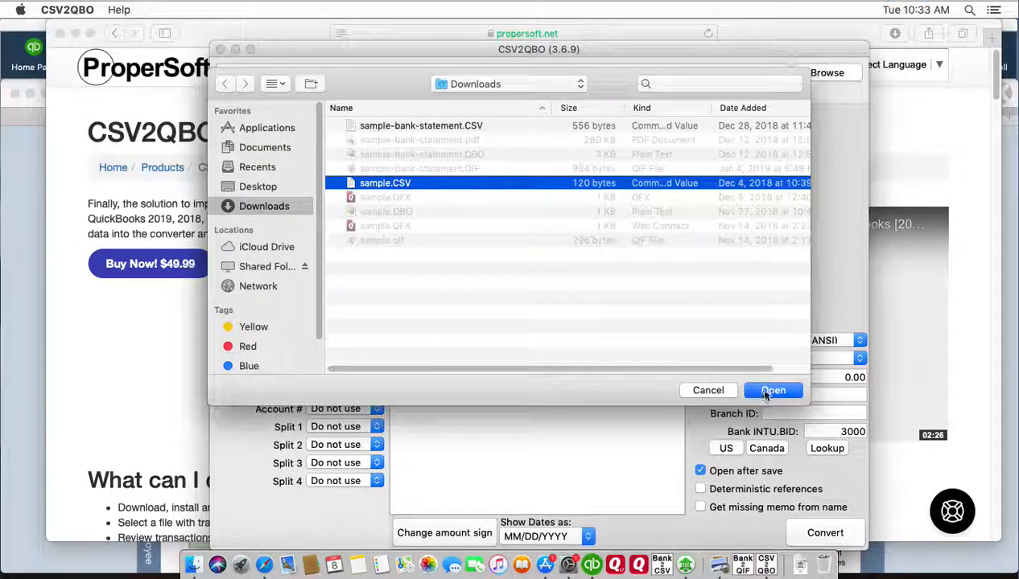
left_click(773, 390)
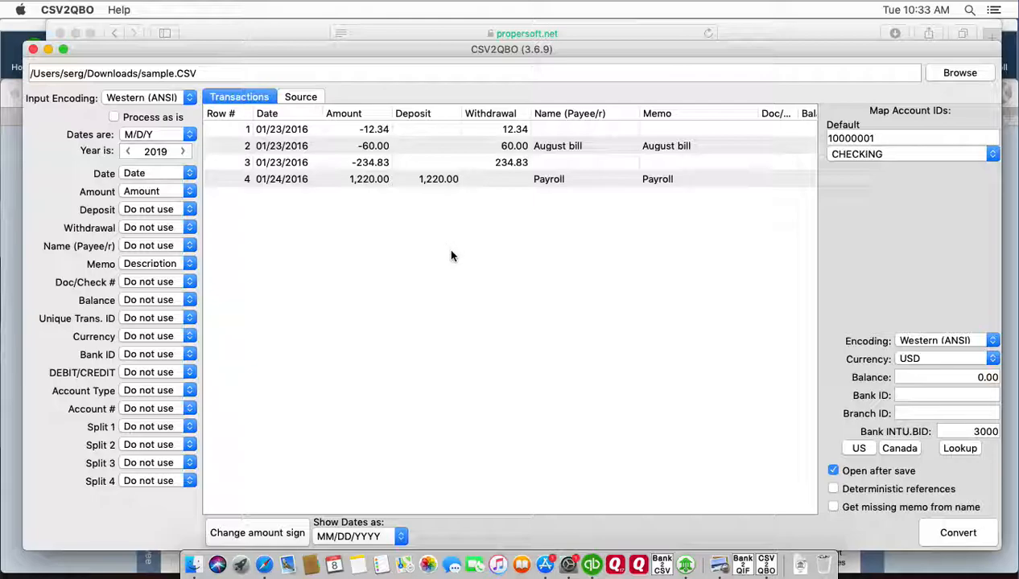
mouse_move(383, 330)
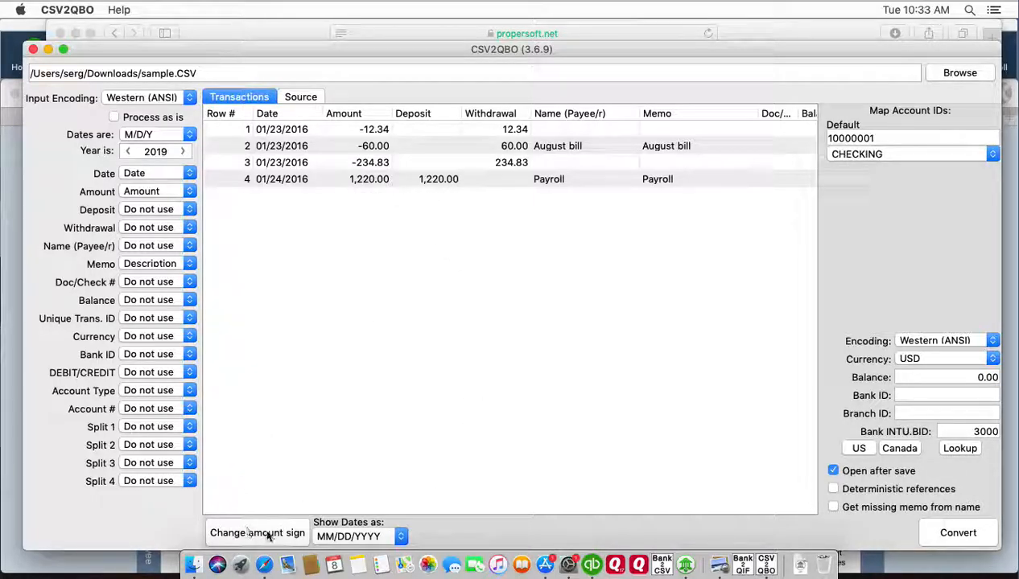
Flip the sign of every transaction amount, then flip them back to the originals.
left_click(257, 533)
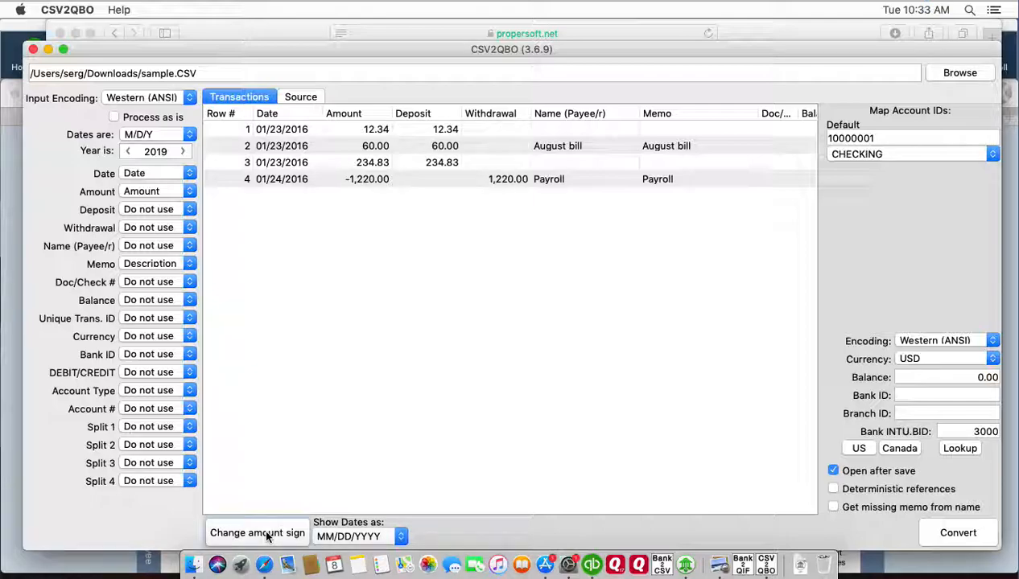
left_click(257, 533)
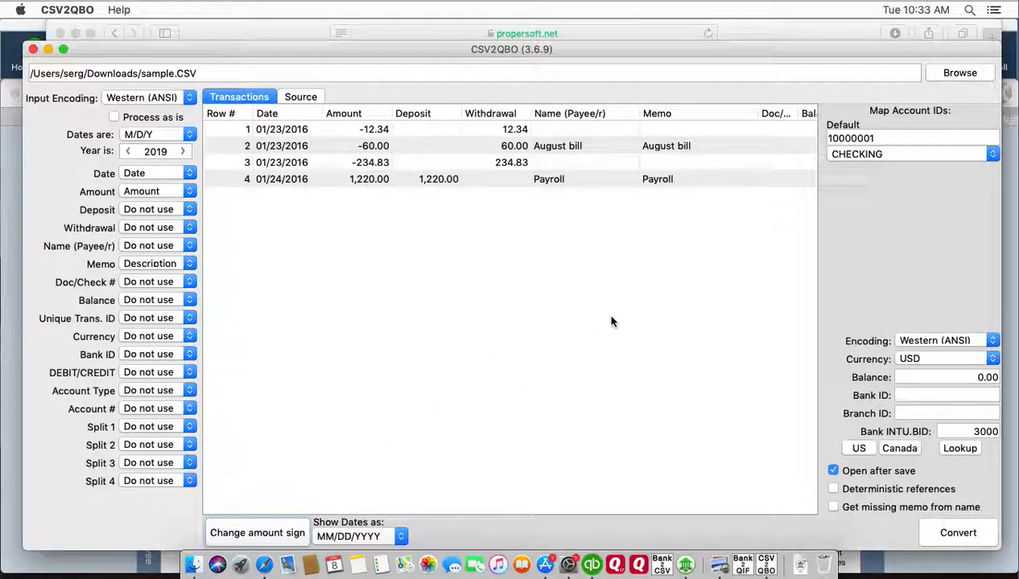
mouse_move(687, 343)
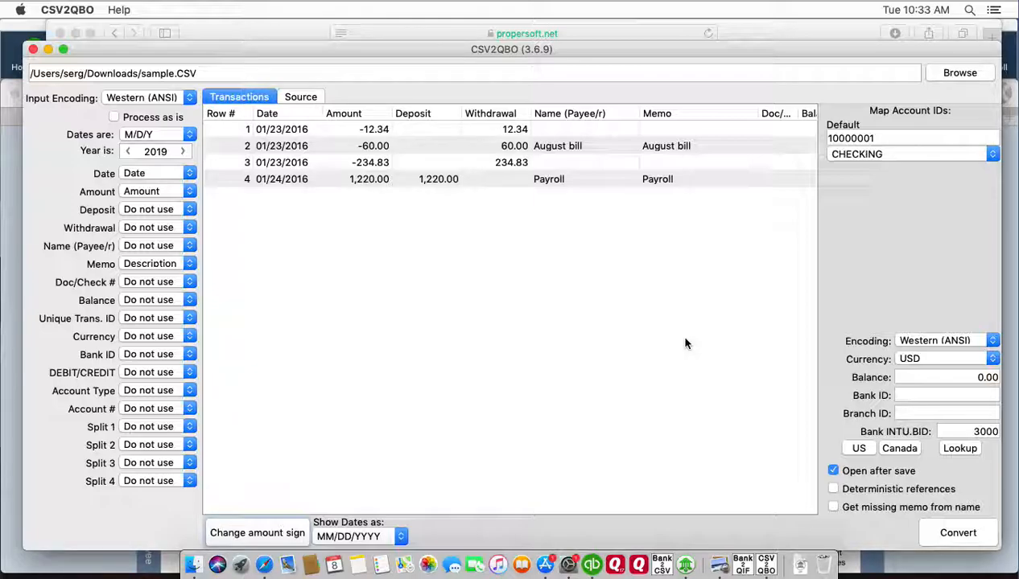
mouse_move(886, 270)
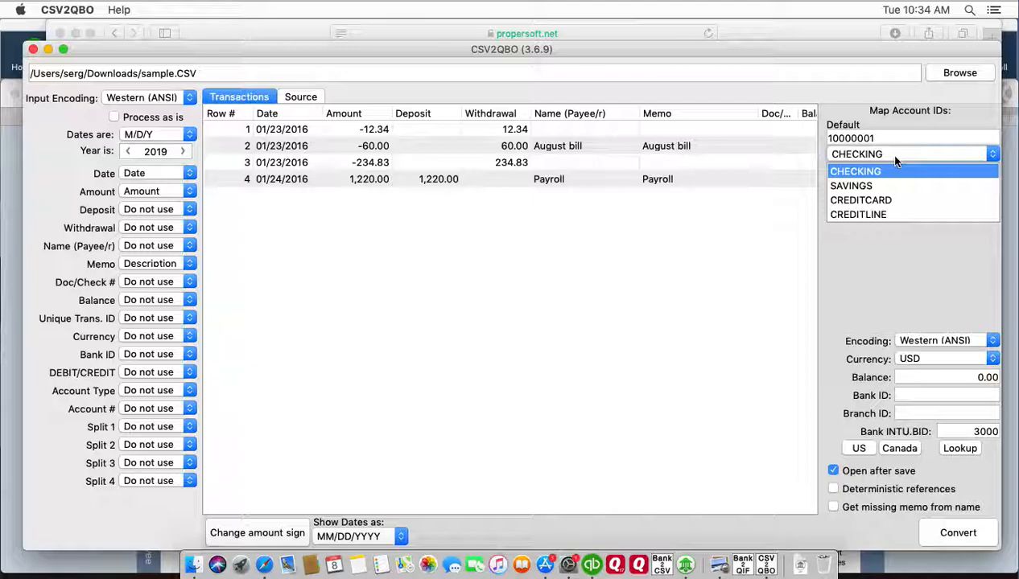
Leave CHECKING selected as the account type under Map Account IDs.
left_click(854, 171)
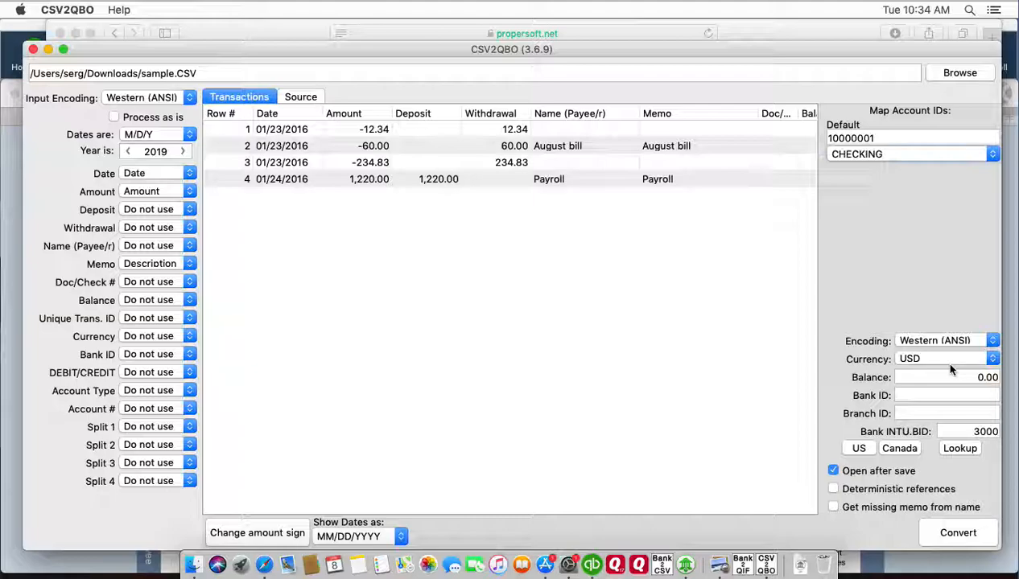
mouse_move(924, 371)
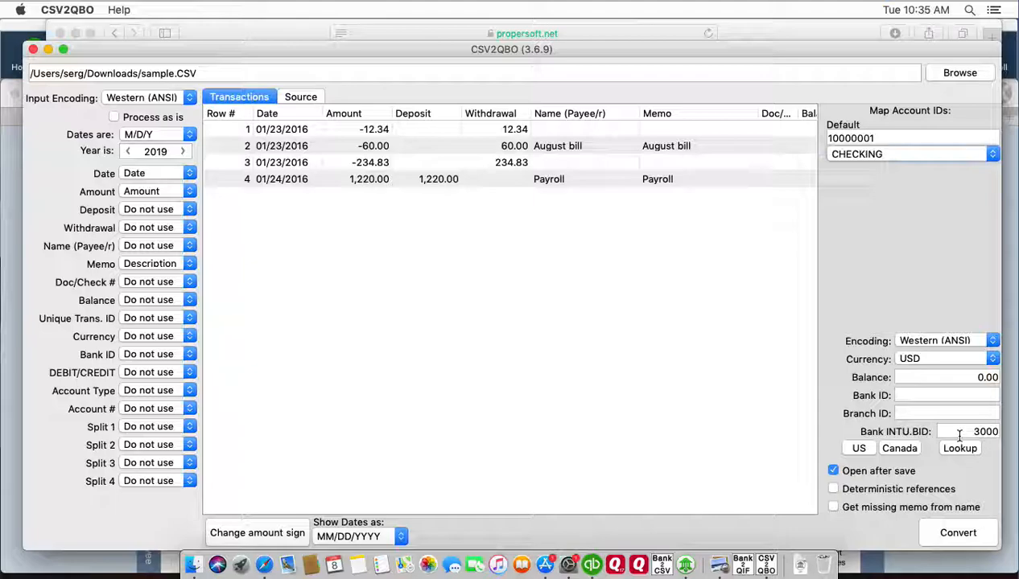
mouse_move(958, 470)
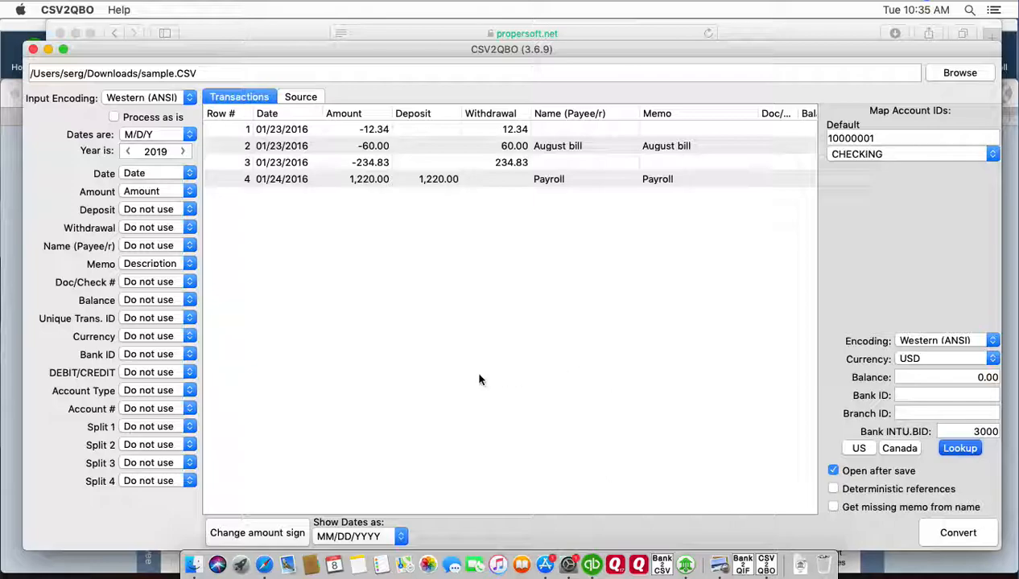
left_click(960, 448)
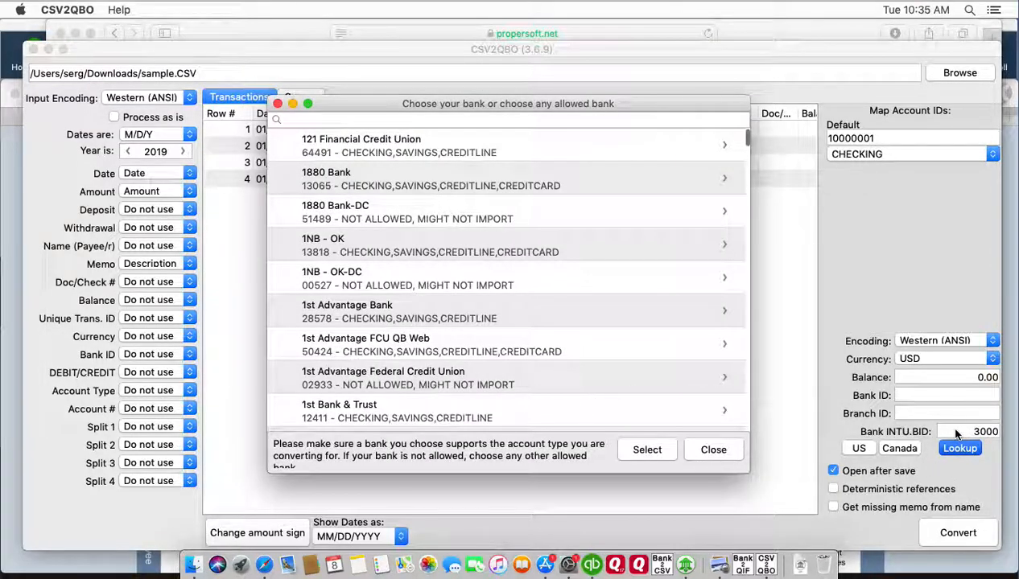
mouse_move(676, 326)
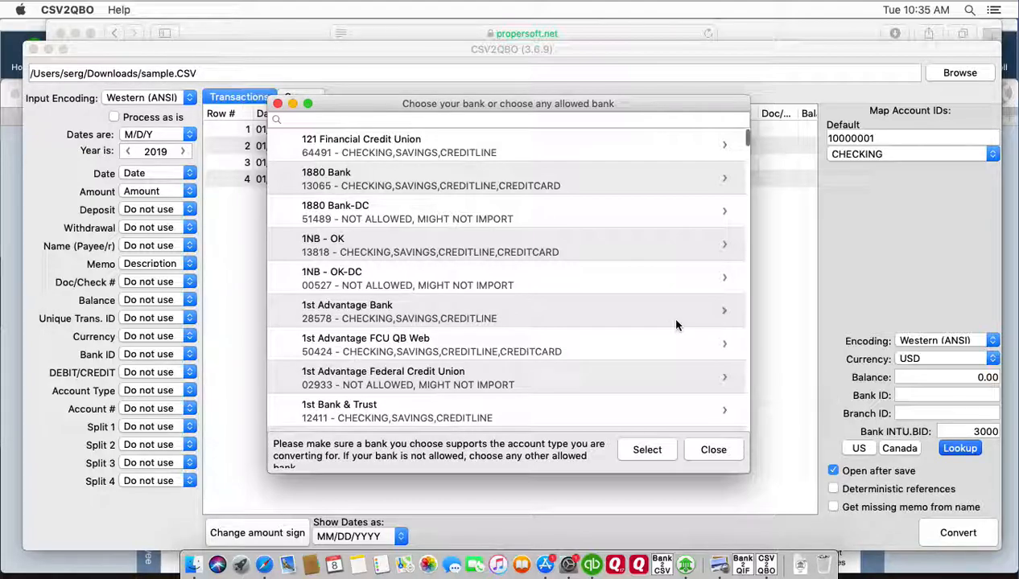
mouse_move(384, 367)
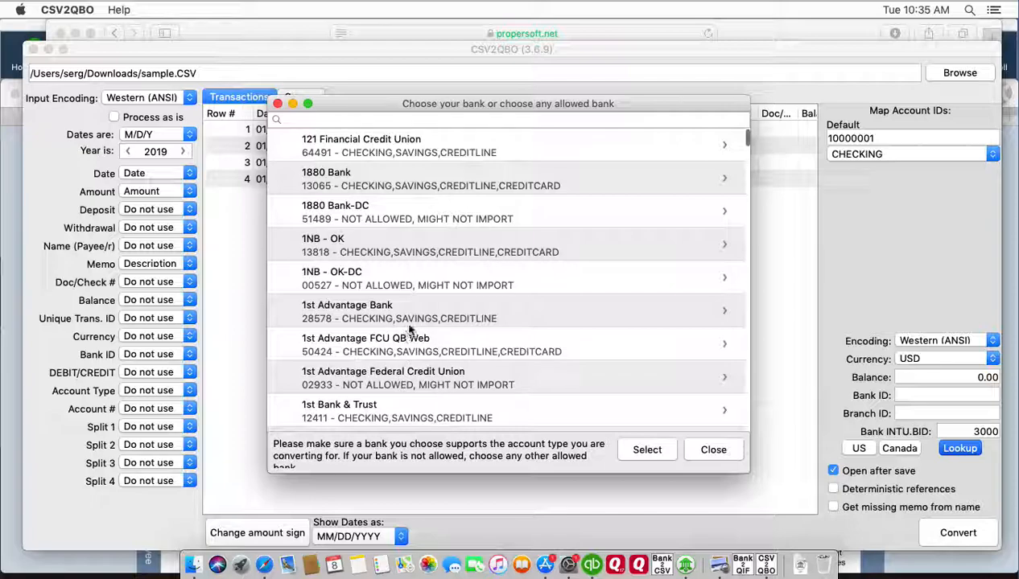
mouse_move(376, 327)
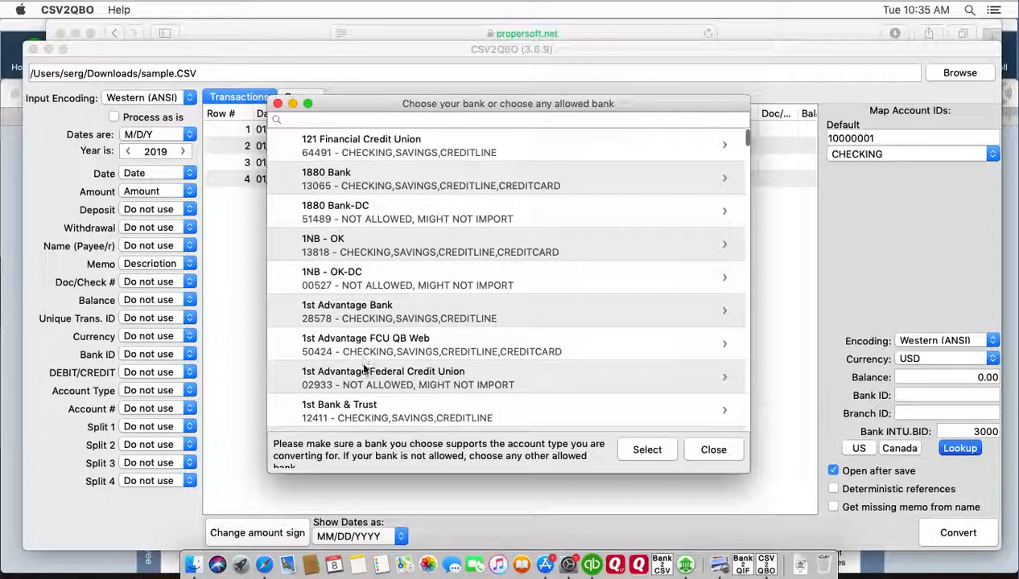
scroll("down", 3)
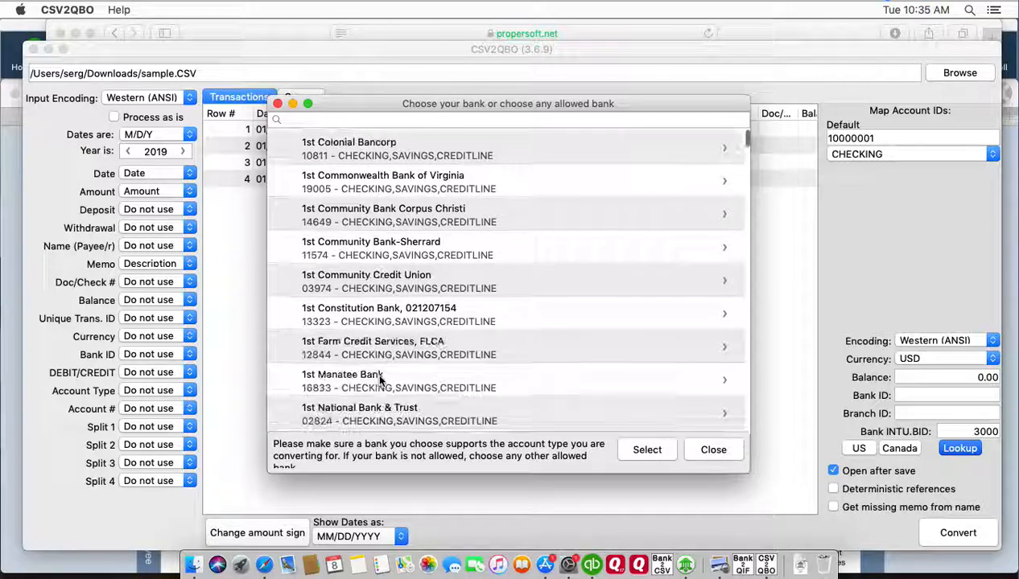
left_click(383, 379)
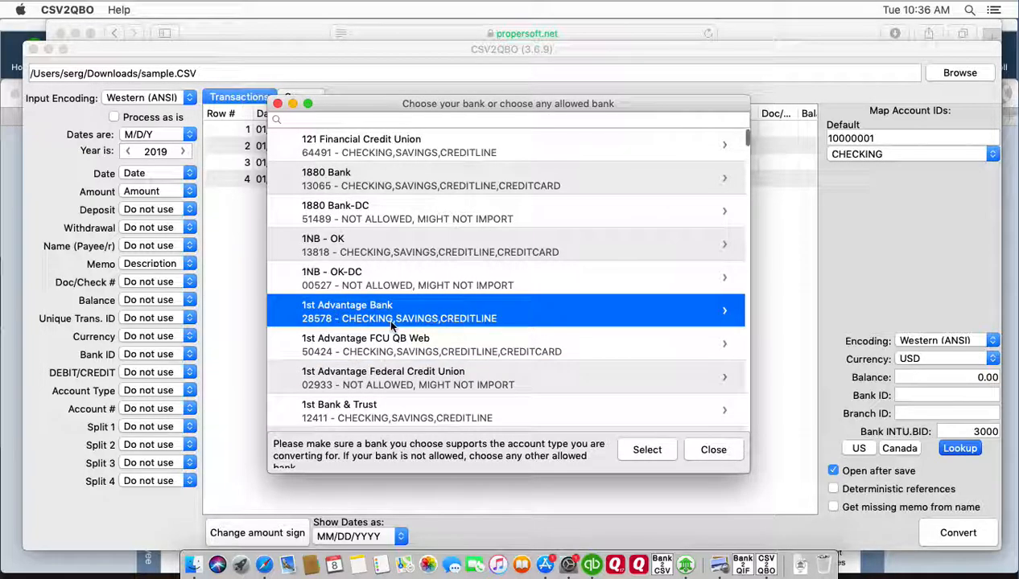
mouse_move(475, 332)
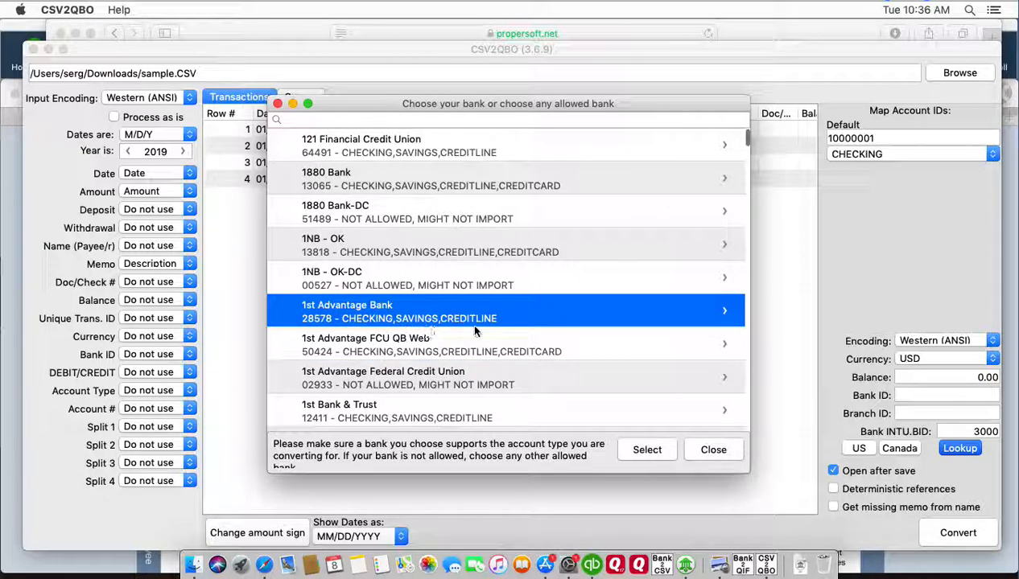
mouse_move(497, 326)
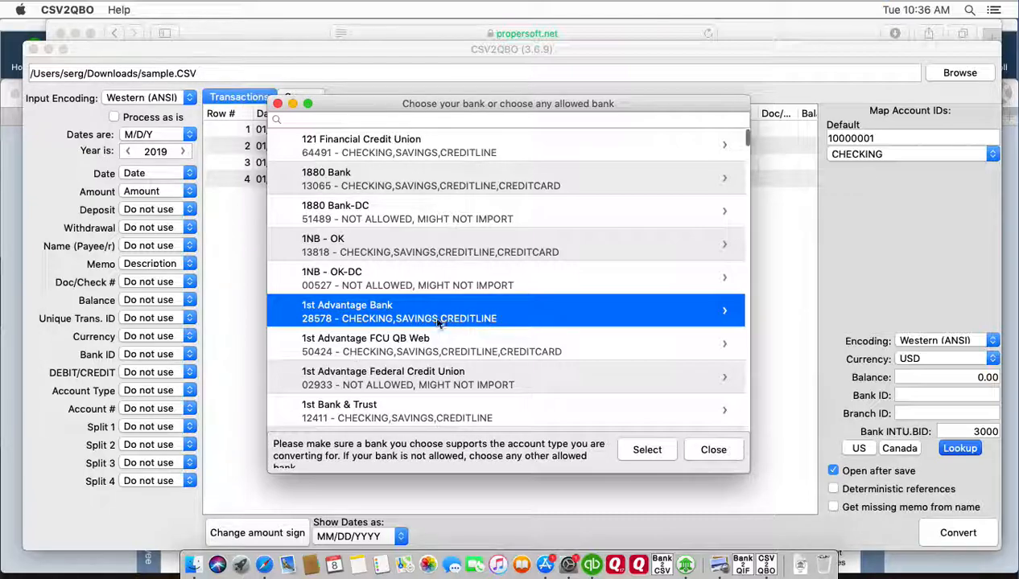
mouse_move(452, 393)
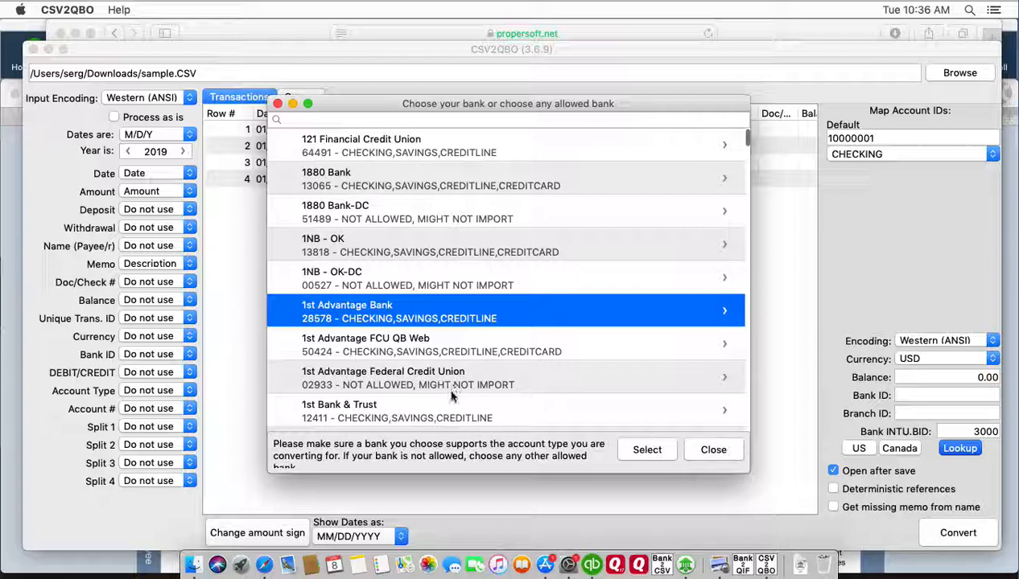
mouse_move(327, 407)
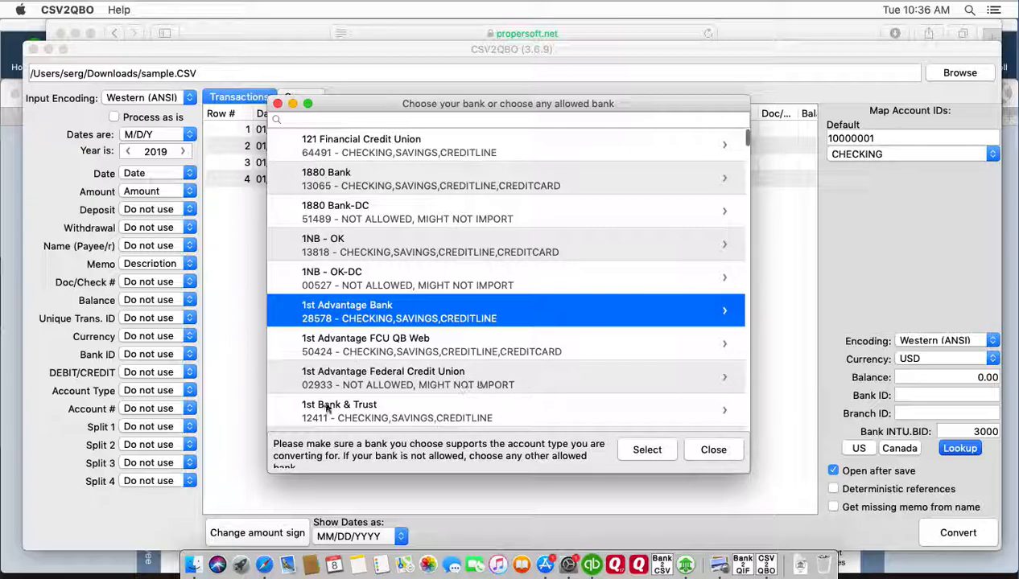
mouse_move(405, 334)
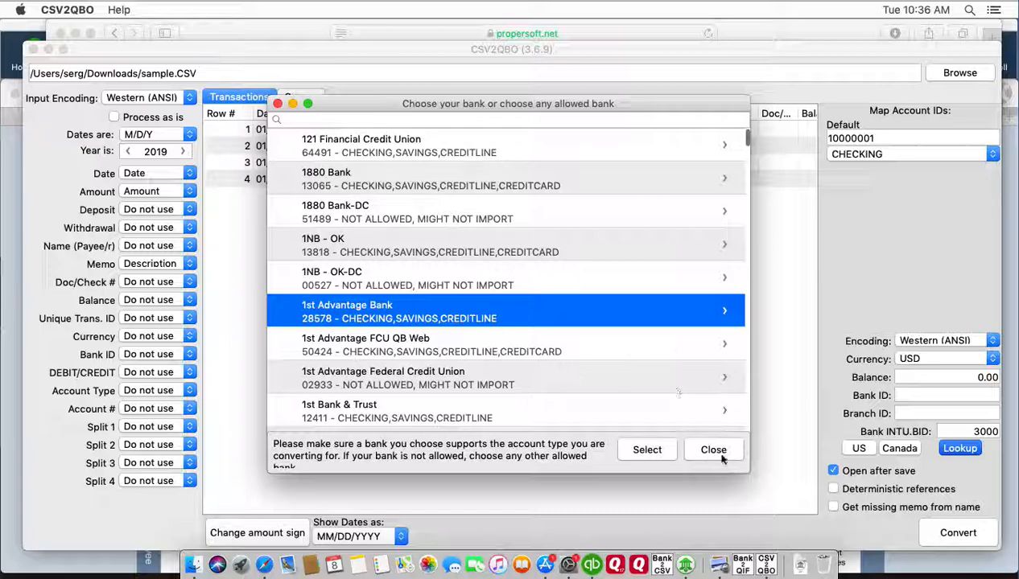
mouse_move(724, 460)
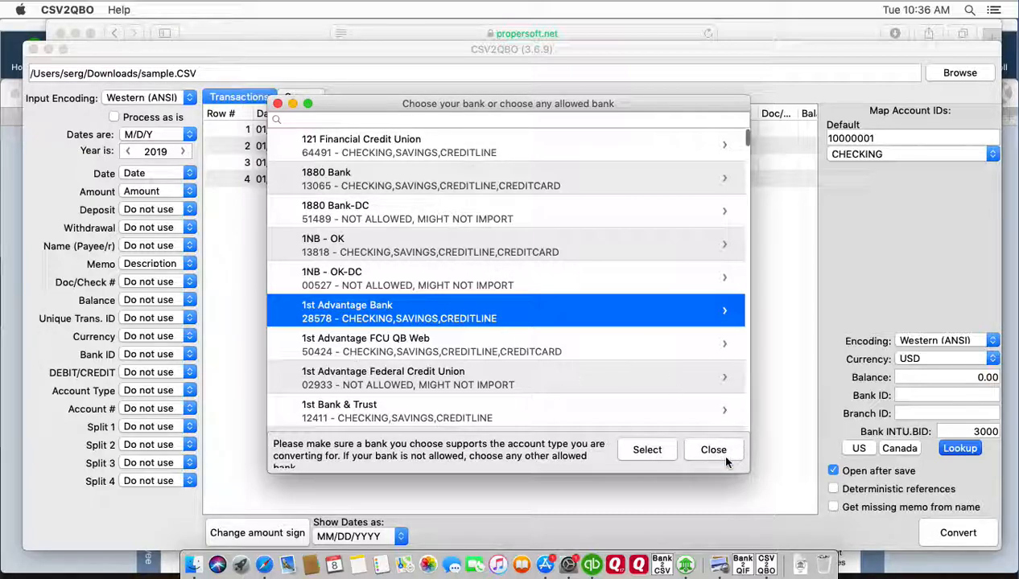
left_click(713, 450)
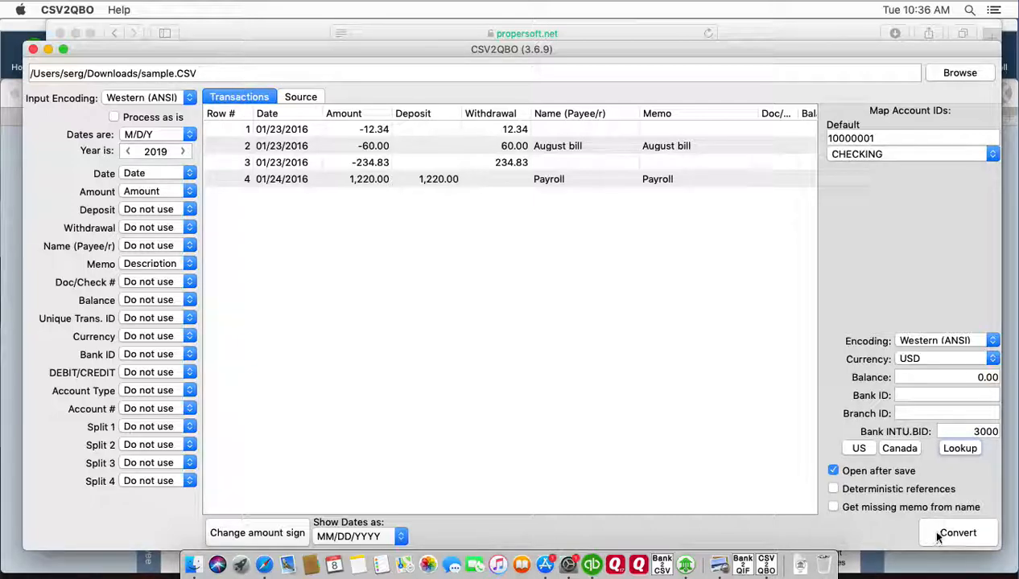
Convert the four transactions to a QBO file, bringing up the save dialog.
left_click(957, 533)
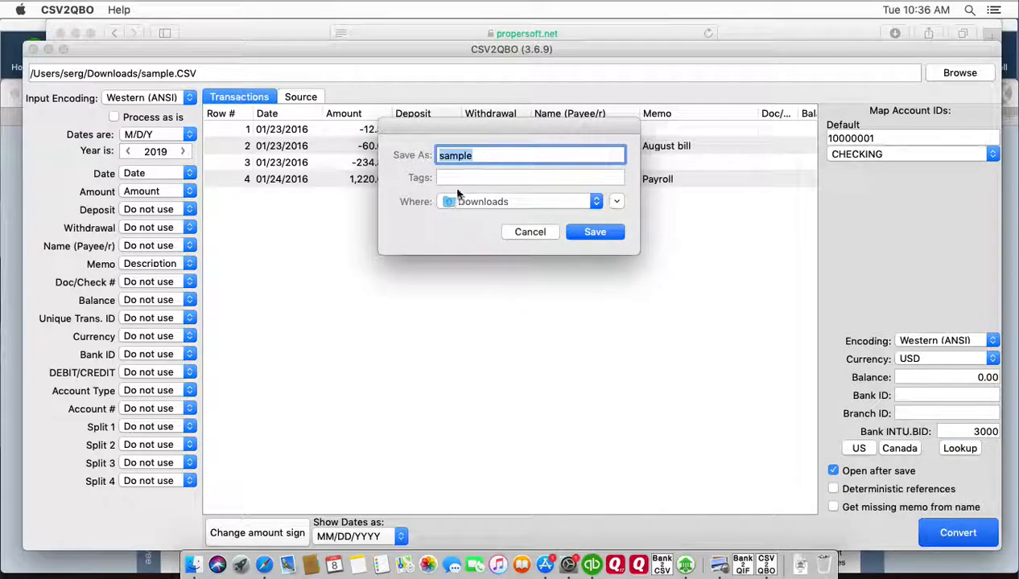
mouse_move(467, 165)
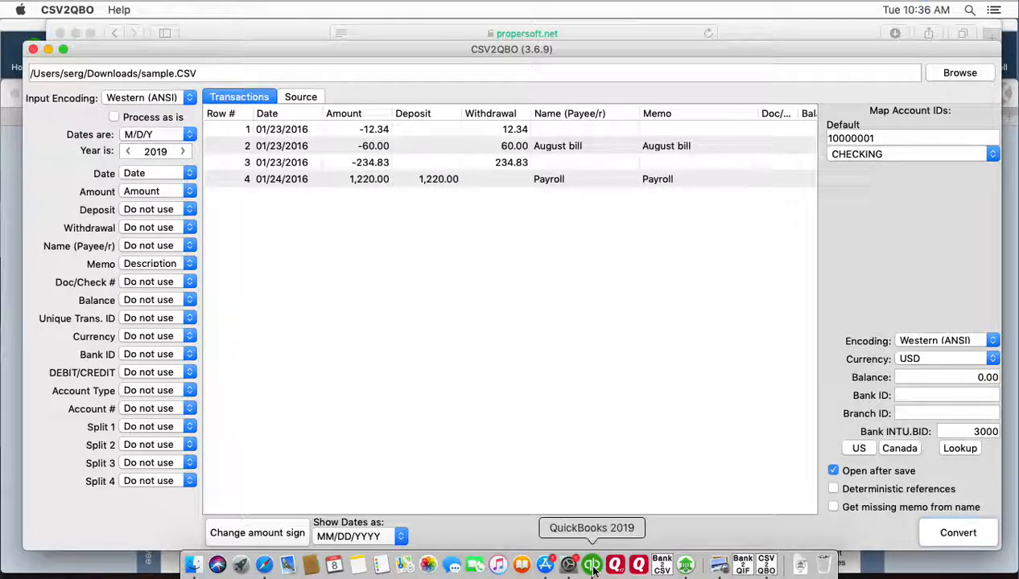
In QuickBooks 2019, show the Chart of Accounts and open the Checking bank account.
left_click(592, 565)
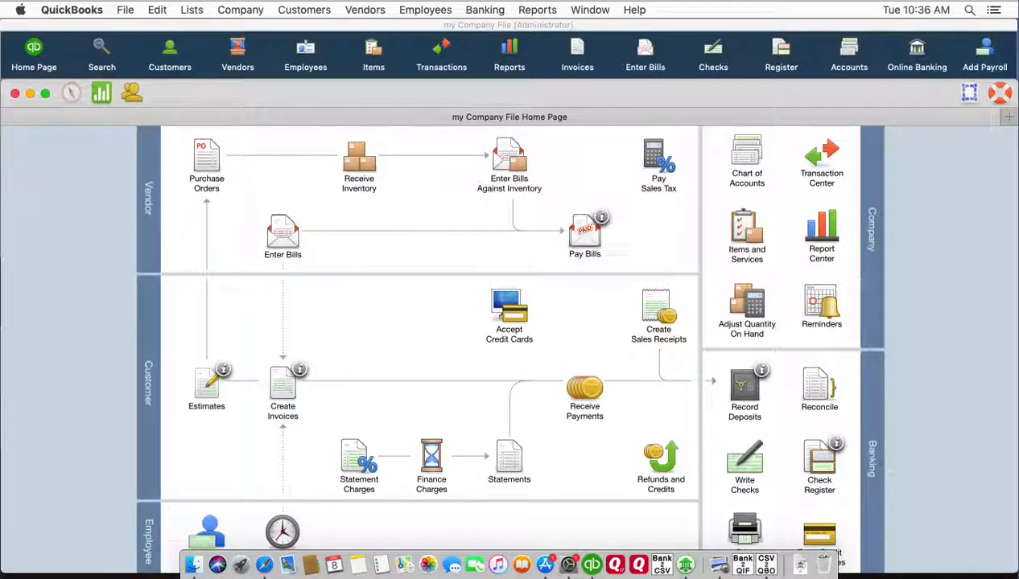
left_click(192, 10)
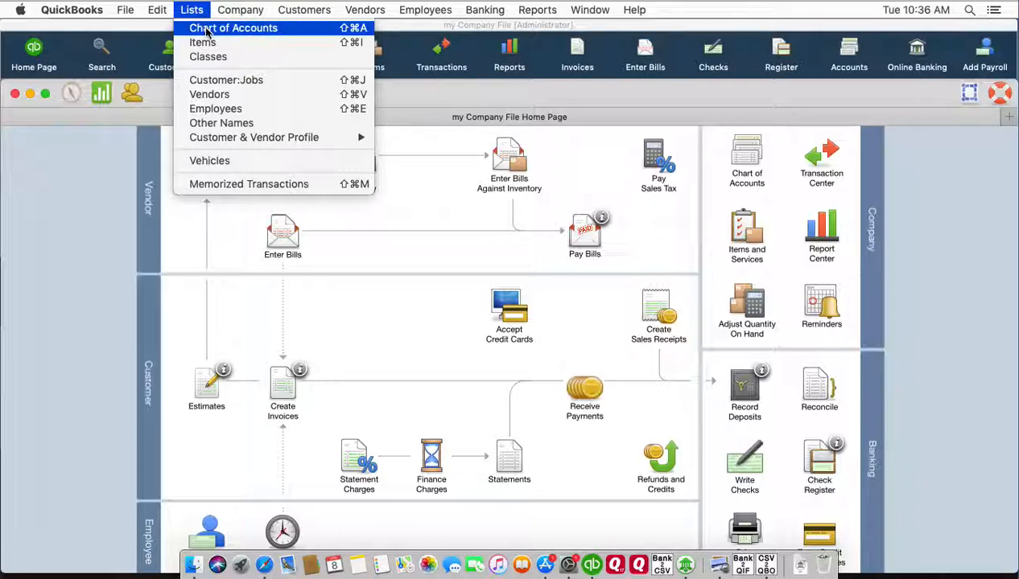
left_click(234, 27)
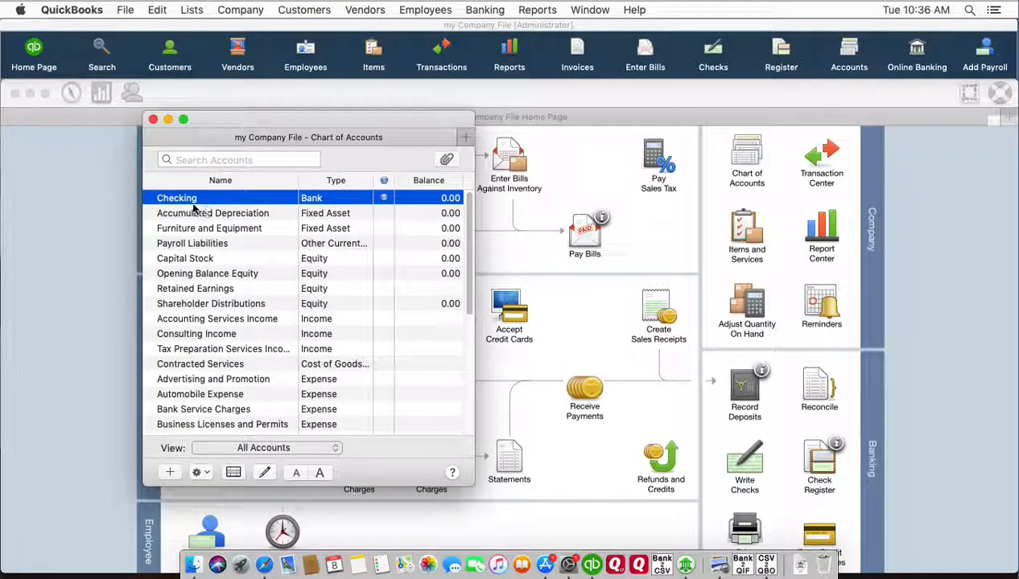
left_click(213, 212)
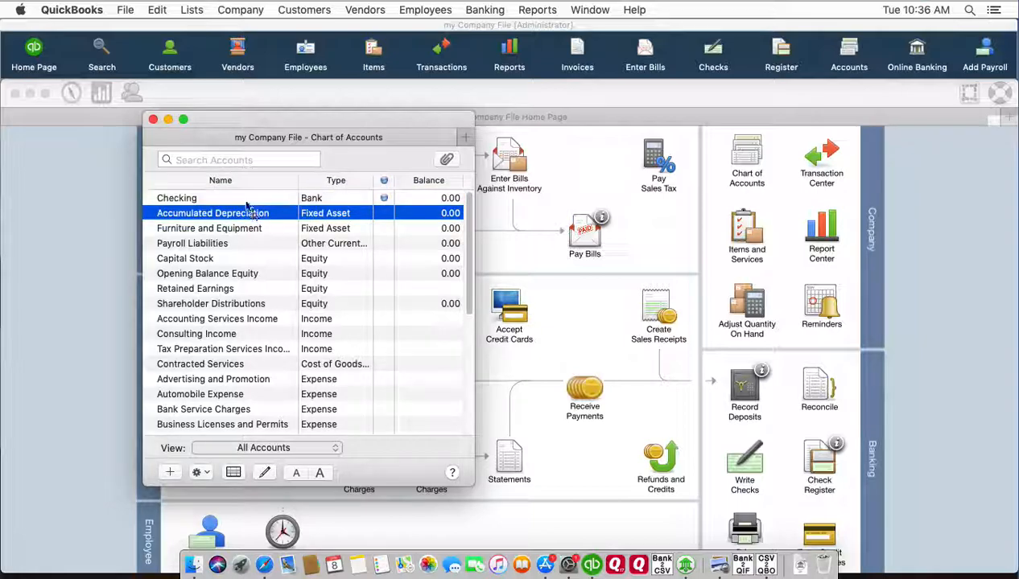
double_click(177, 198)
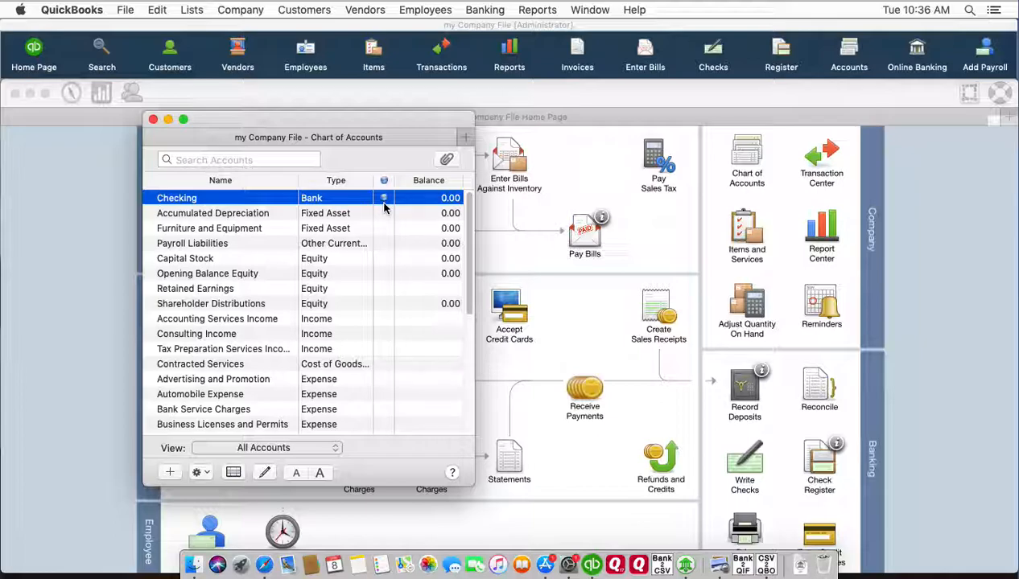
mouse_move(368, 197)
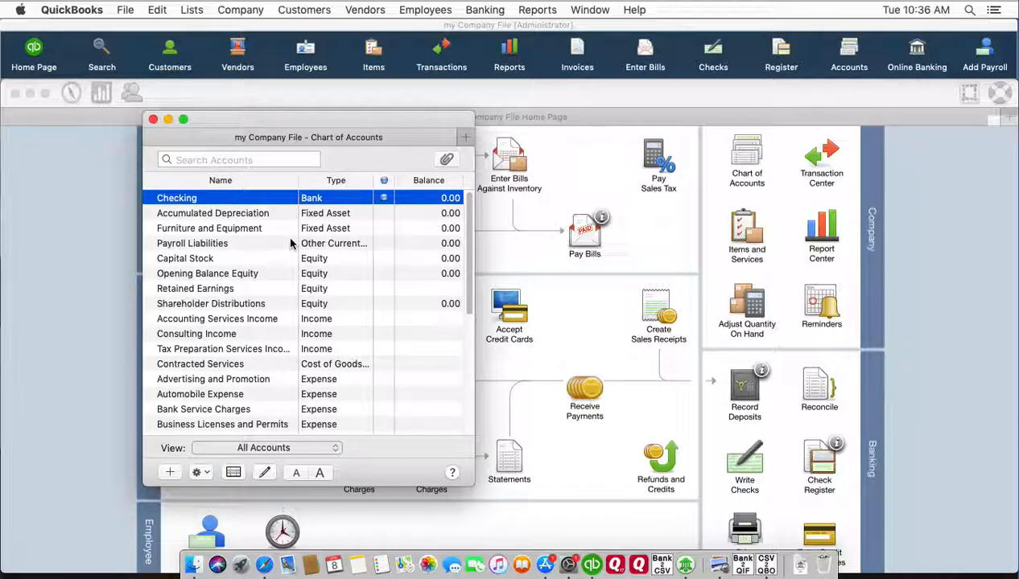
mouse_move(275, 250)
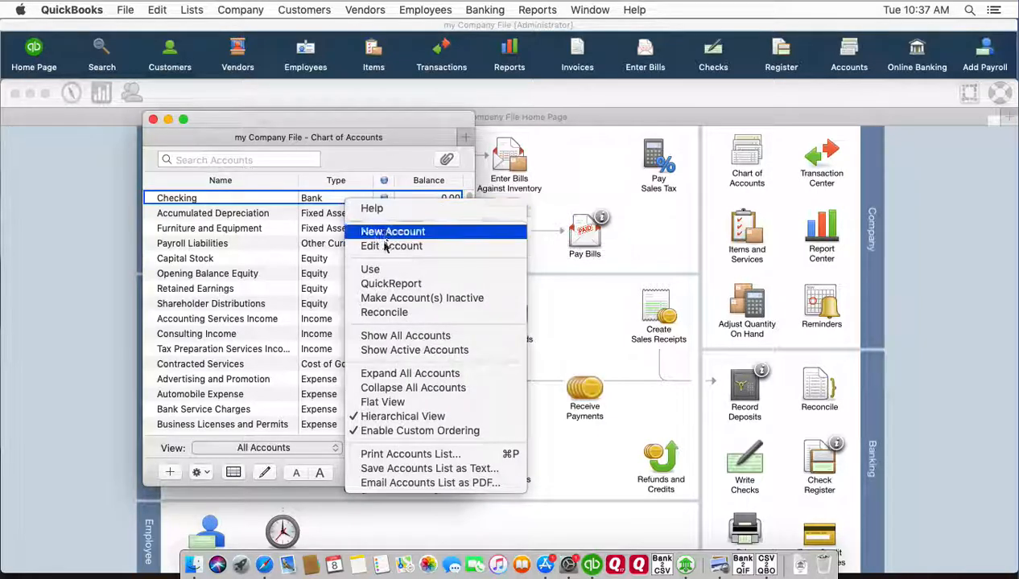
Set Checking's Download transactions option to Not enabled, accepting deletion of pending transactions.
left_click(392, 246)
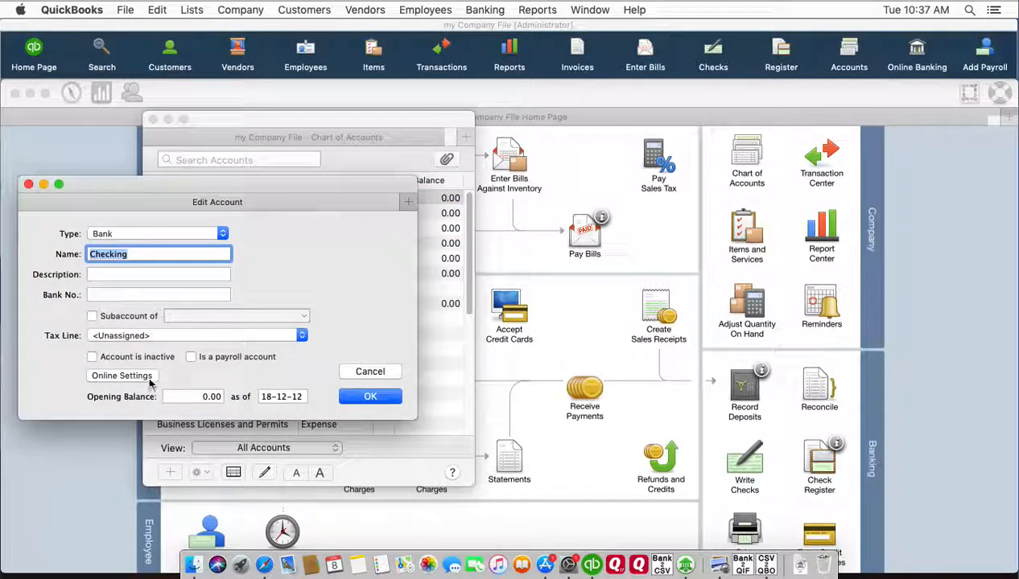
left_click(121, 376)
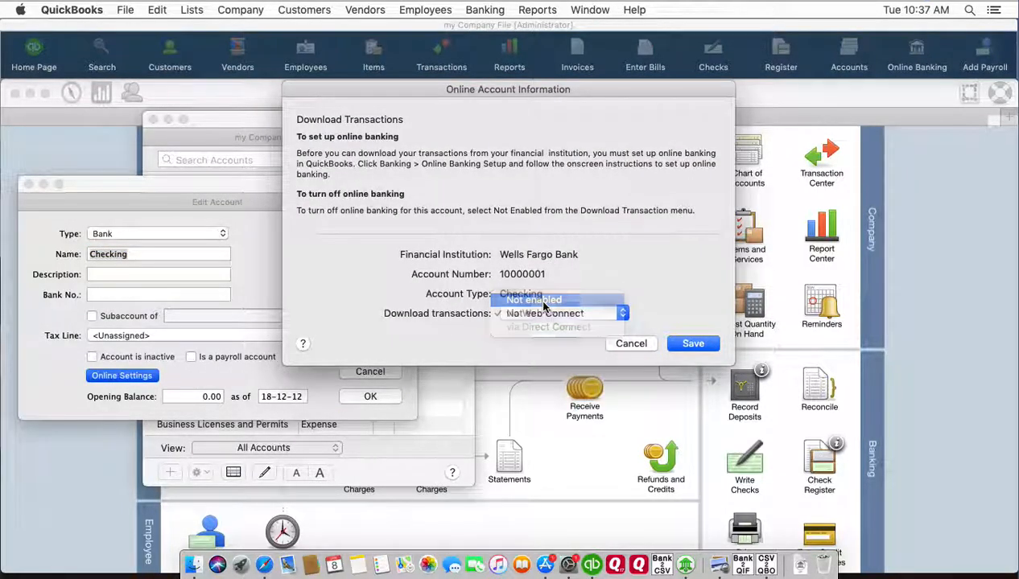
left_click(533, 300)
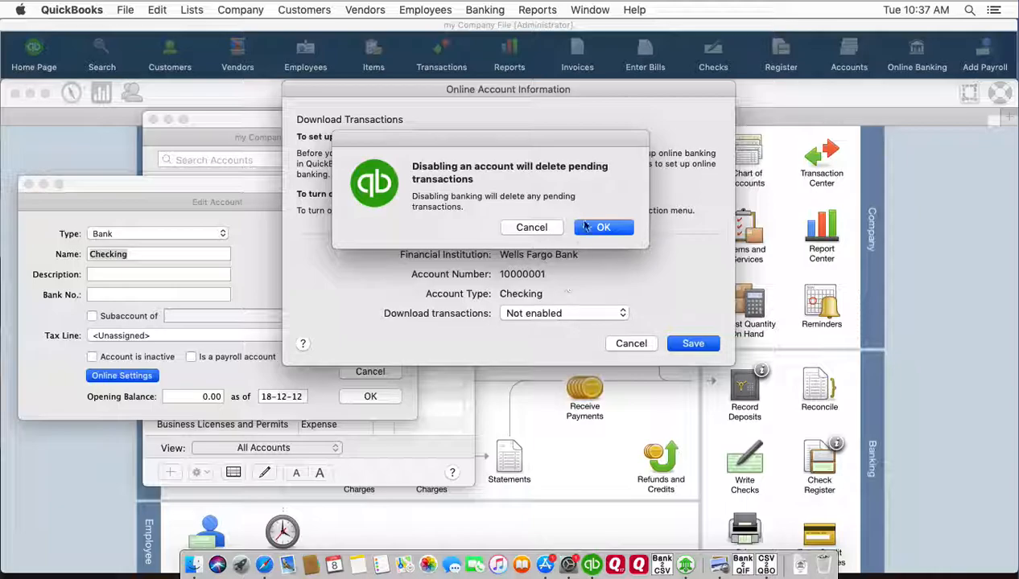
left_click(603, 227)
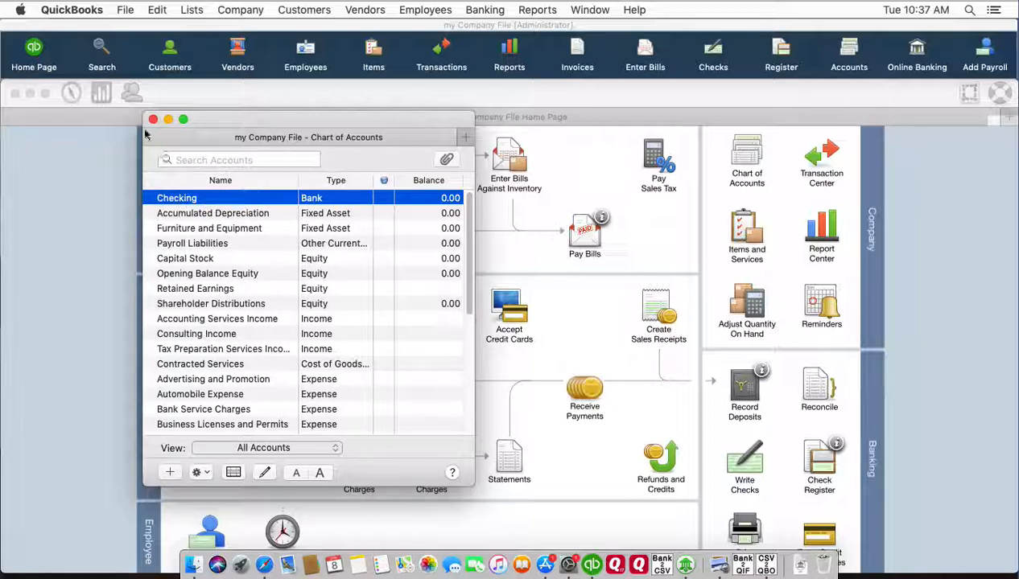
Import sample.QBO from Downloads as a Web Connect file.
left_click(125, 9)
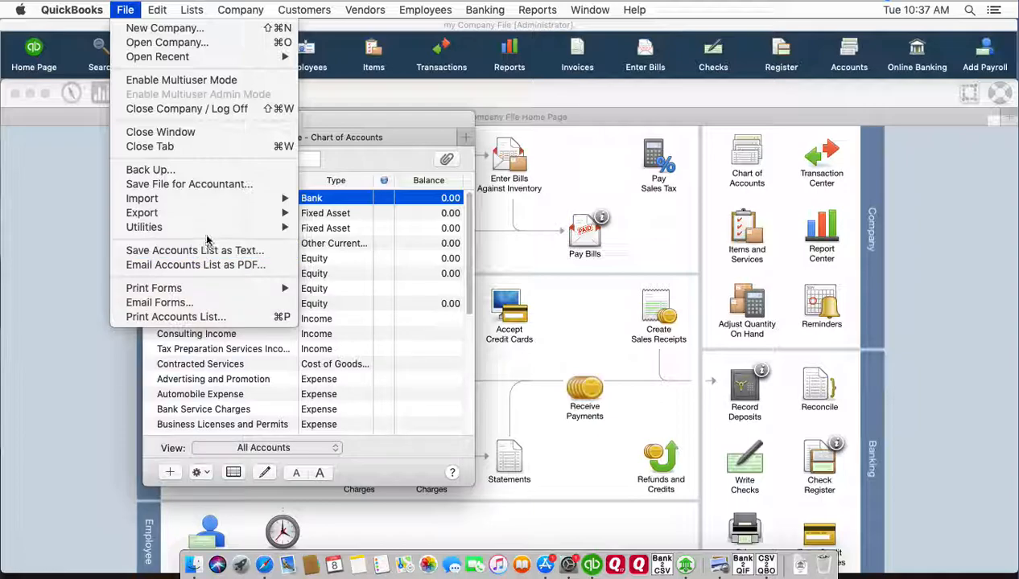
mouse_move(141, 213)
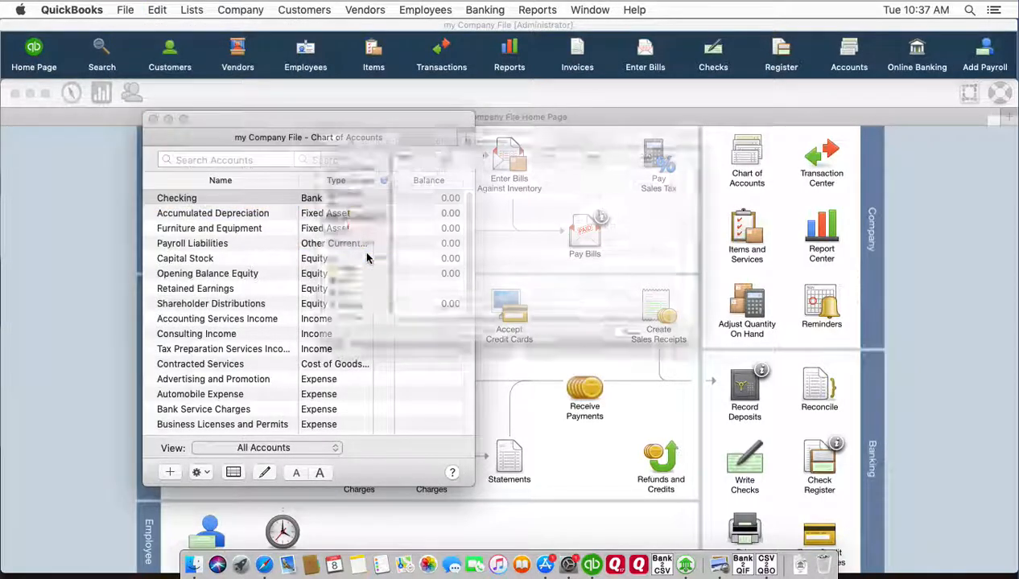
left_click(385, 213)
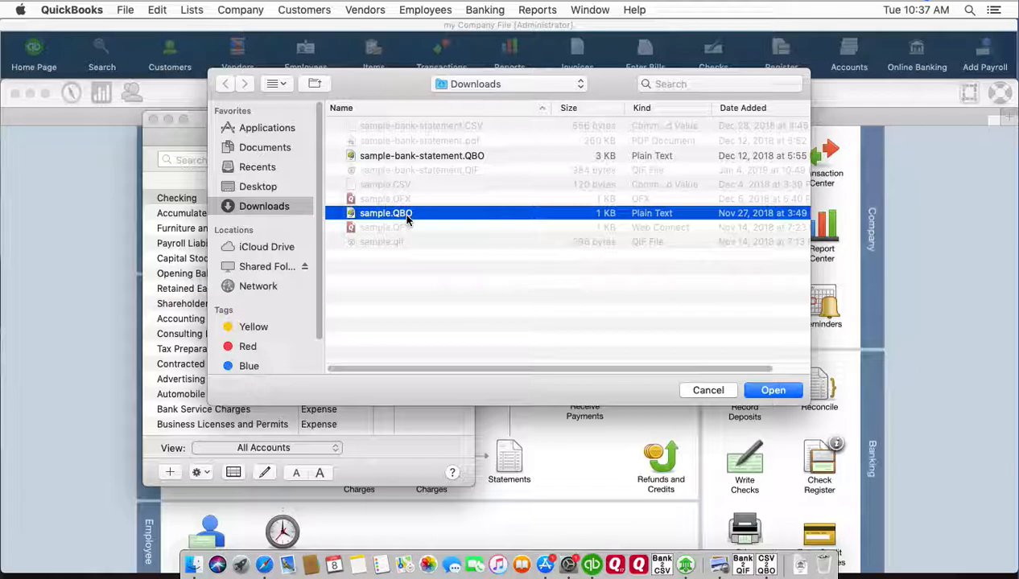
mouse_move(478, 232)
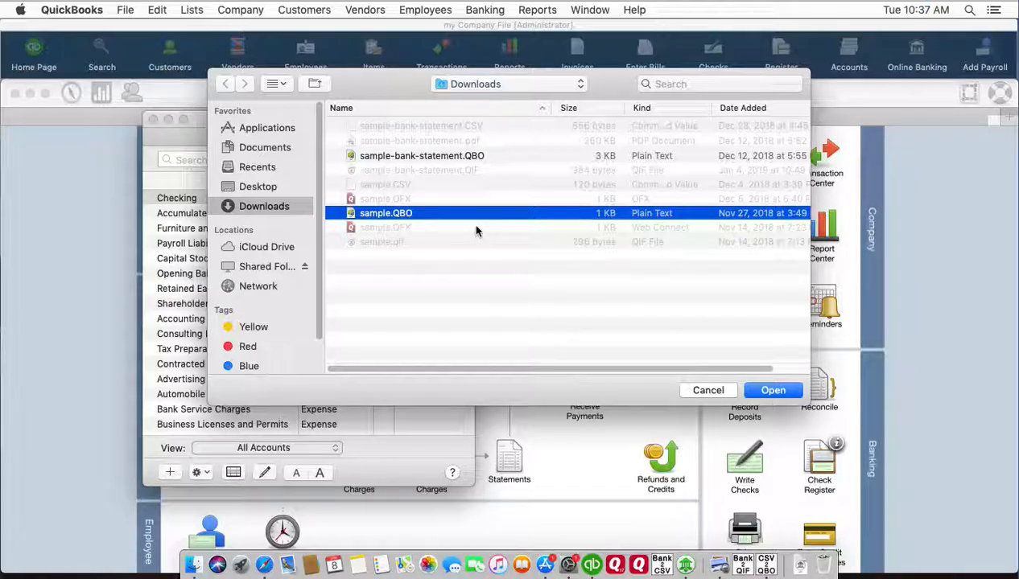
mouse_move(400, 197)
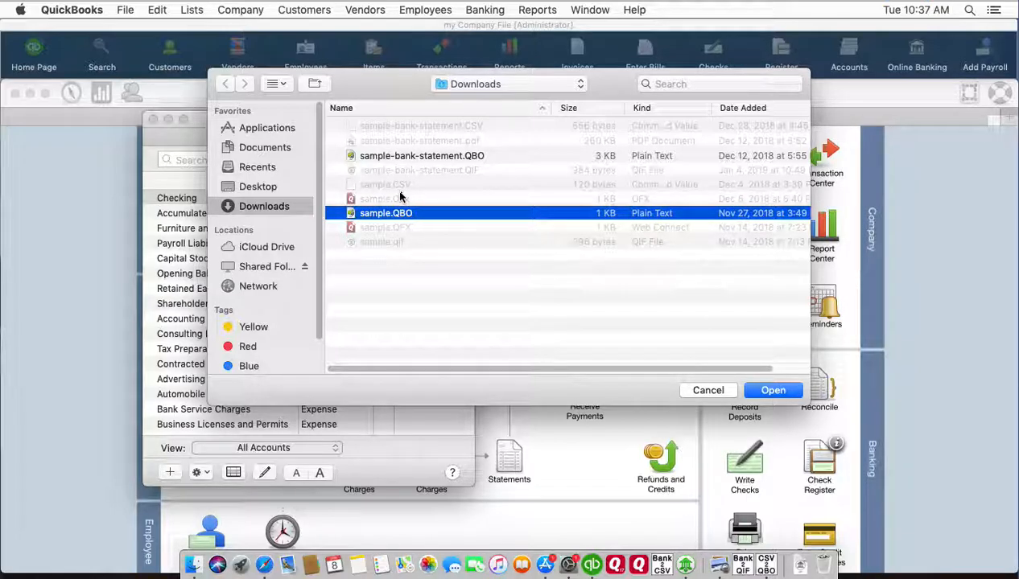
mouse_move(773, 390)
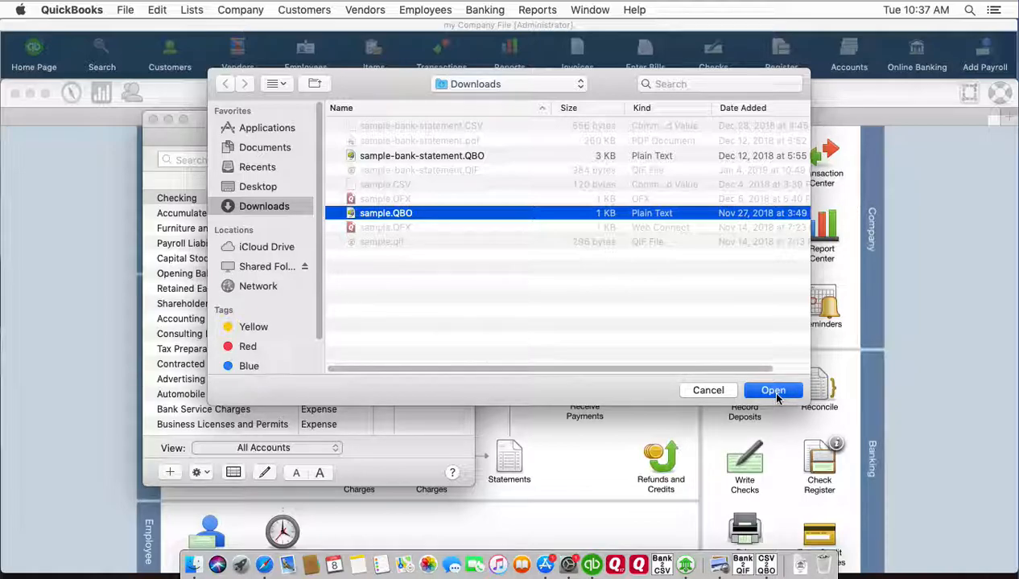
left_click(773, 390)
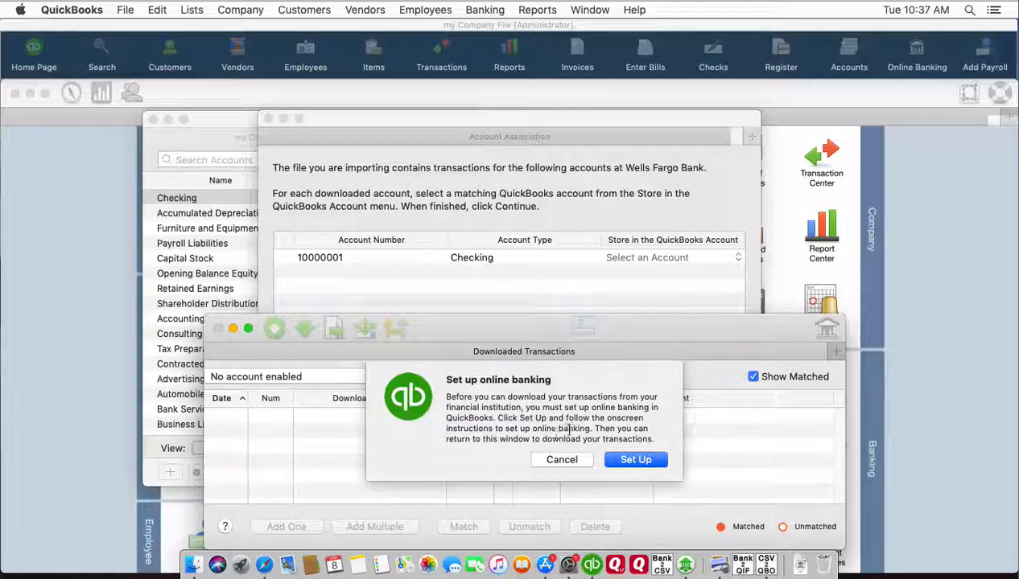
Skip online banking setup and store Wells Fargo account 10000001 in Checking.
left_click(561, 460)
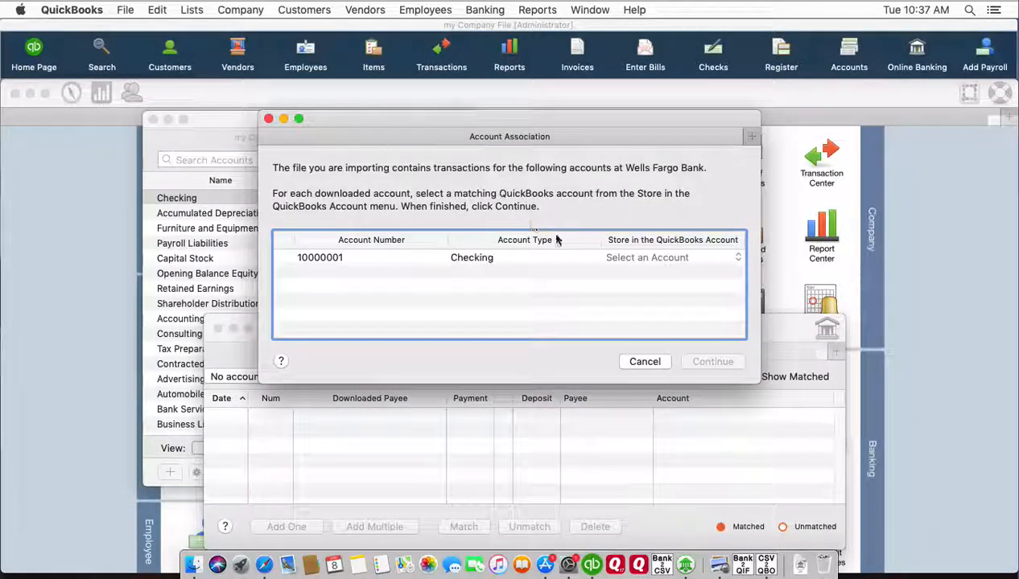
mouse_move(334, 264)
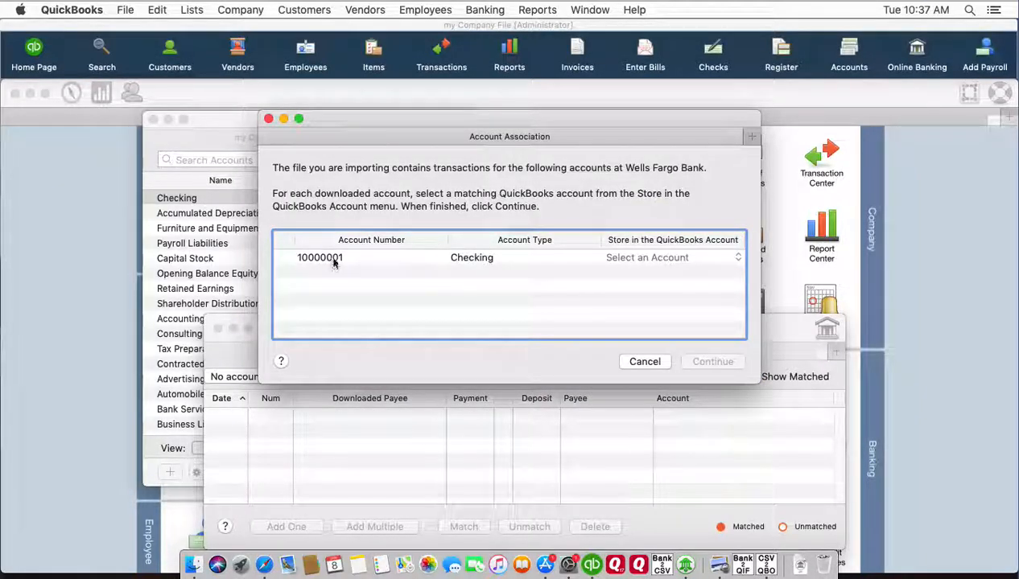
mouse_move(341, 264)
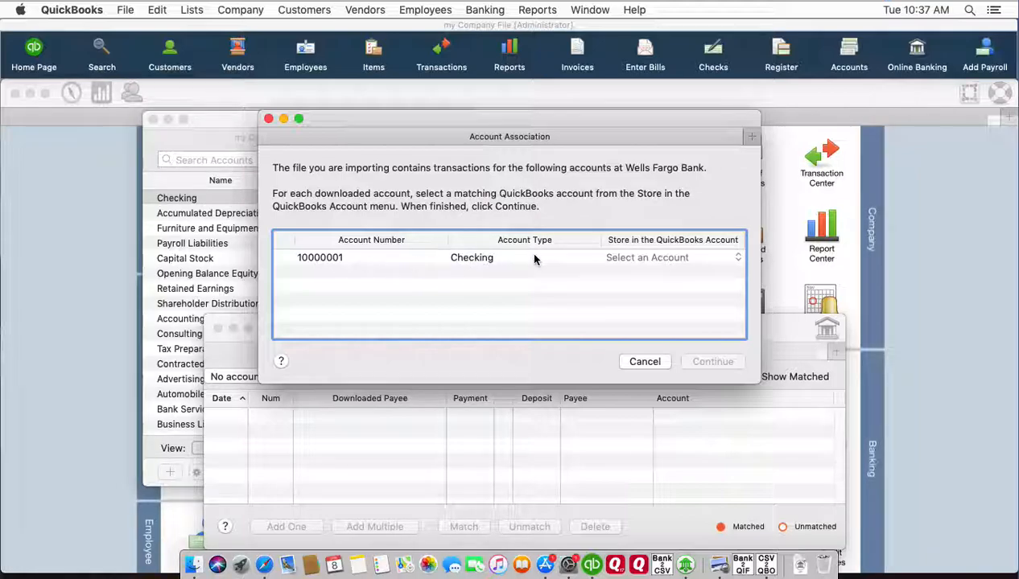
mouse_move(497, 277)
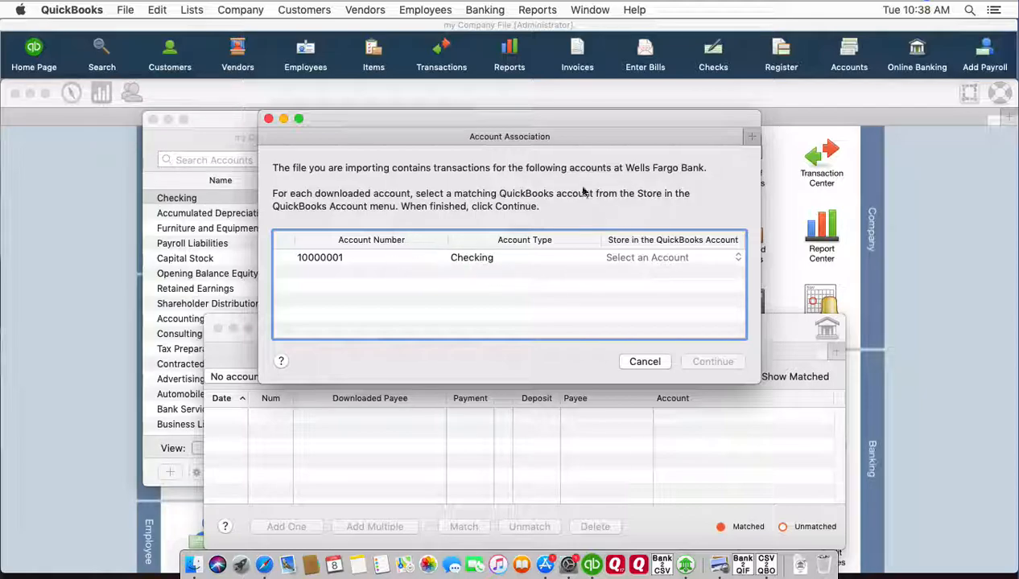
mouse_move(681, 175)
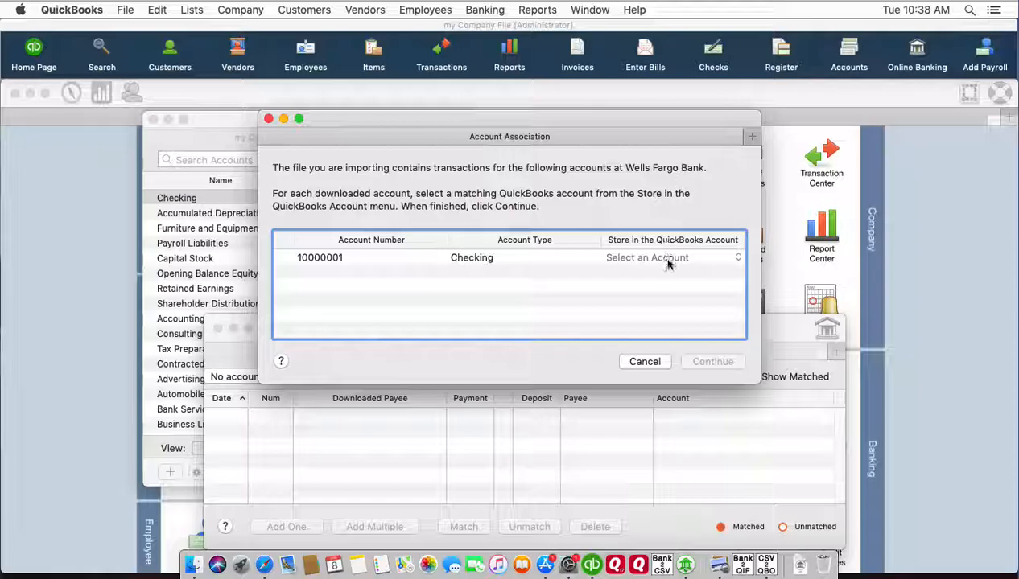
left_click(647, 258)
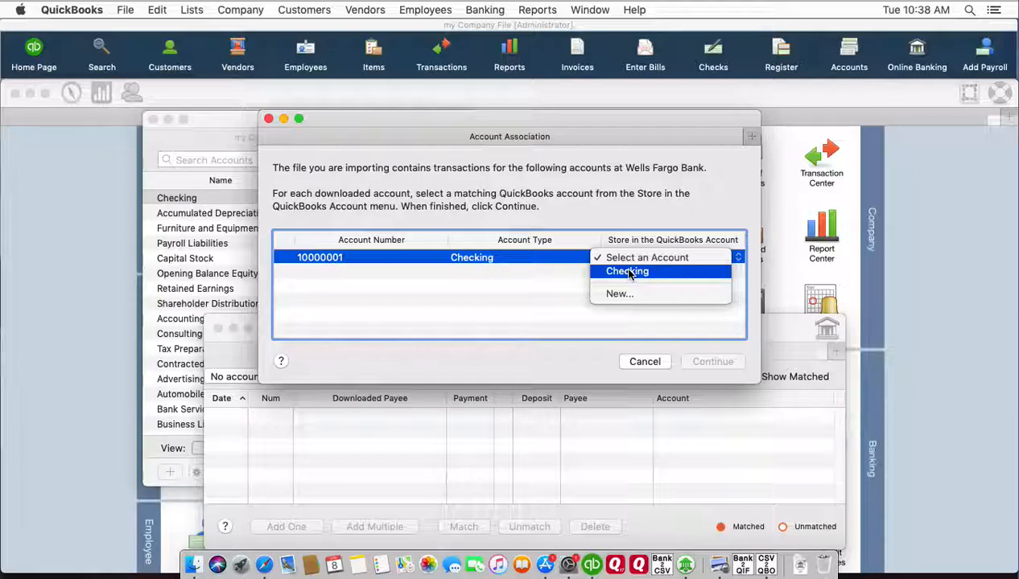
mouse_move(647, 258)
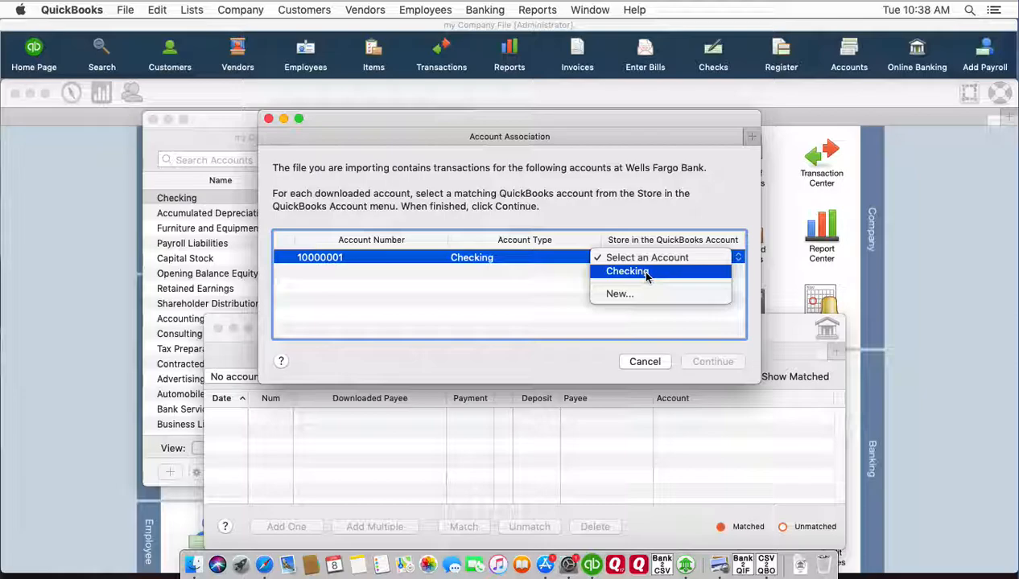
left_click(627, 271)
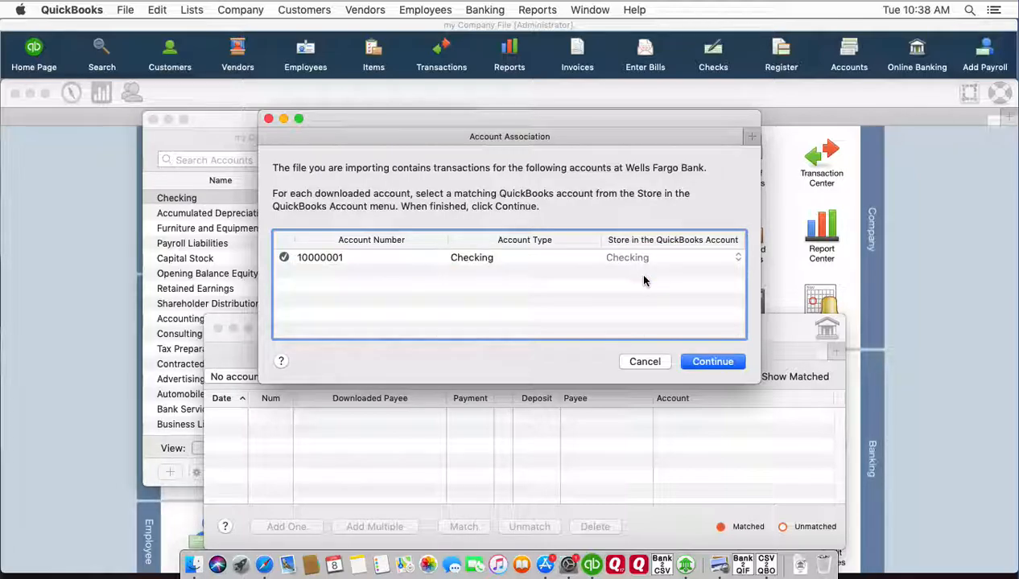
mouse_move(620, 276)
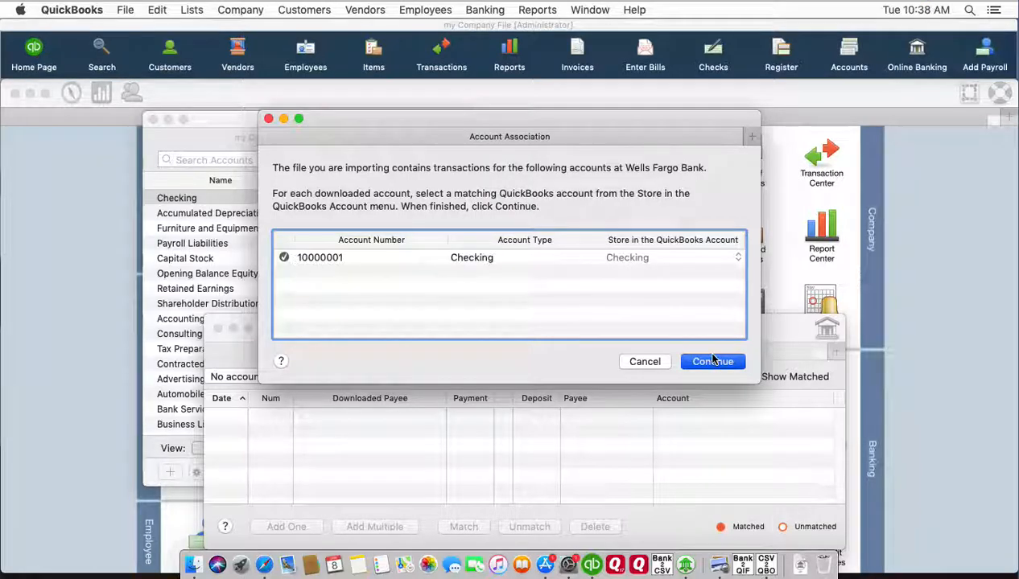
left_click(713, 361)
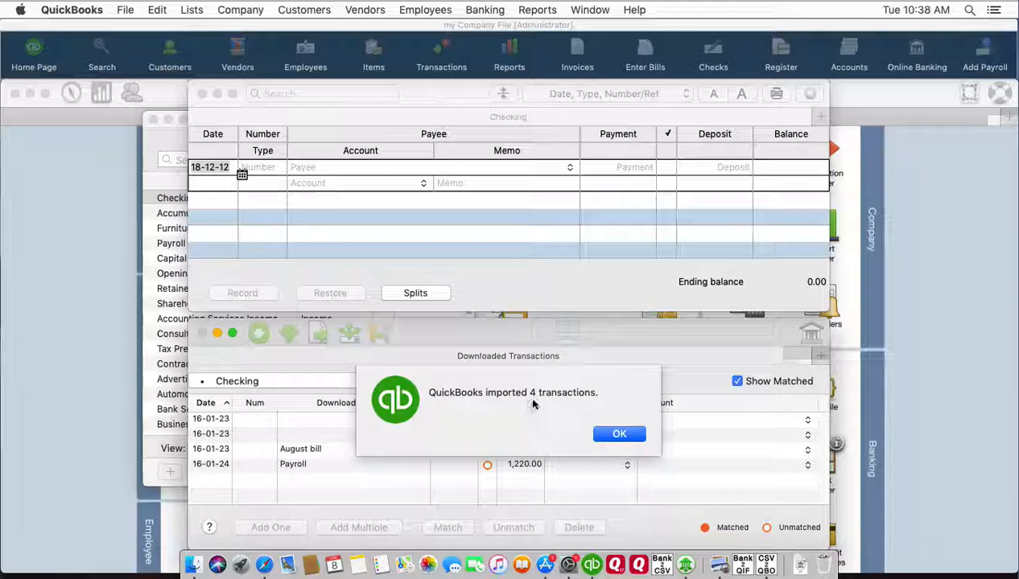
Dismiss the 4-transactions-imported message and enter the Payee field of the 12.34 payment.
left_click(619, 434)
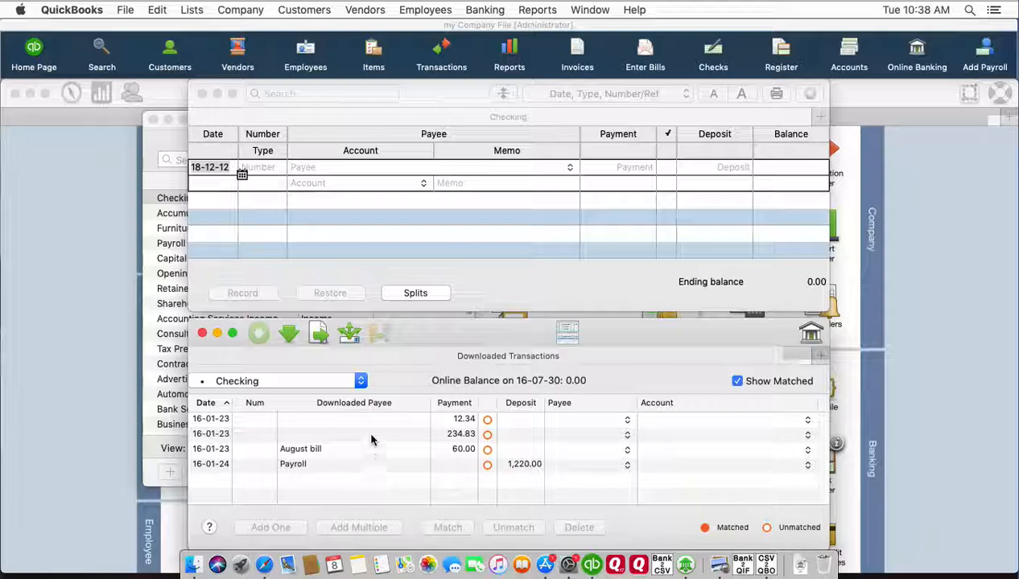
mouse_move(370, 400)
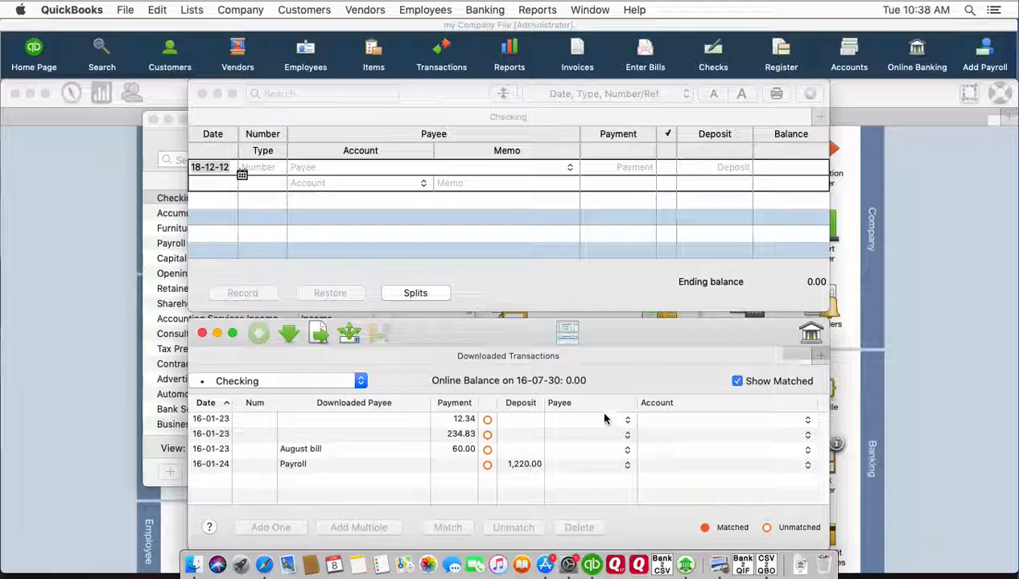
left_click(354, 419)
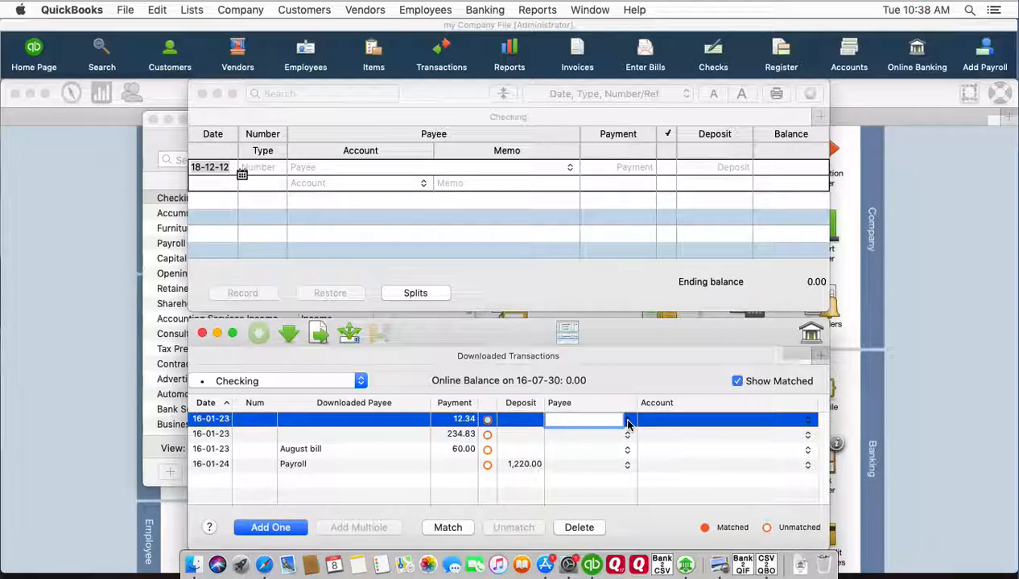
left_click(584, 419)
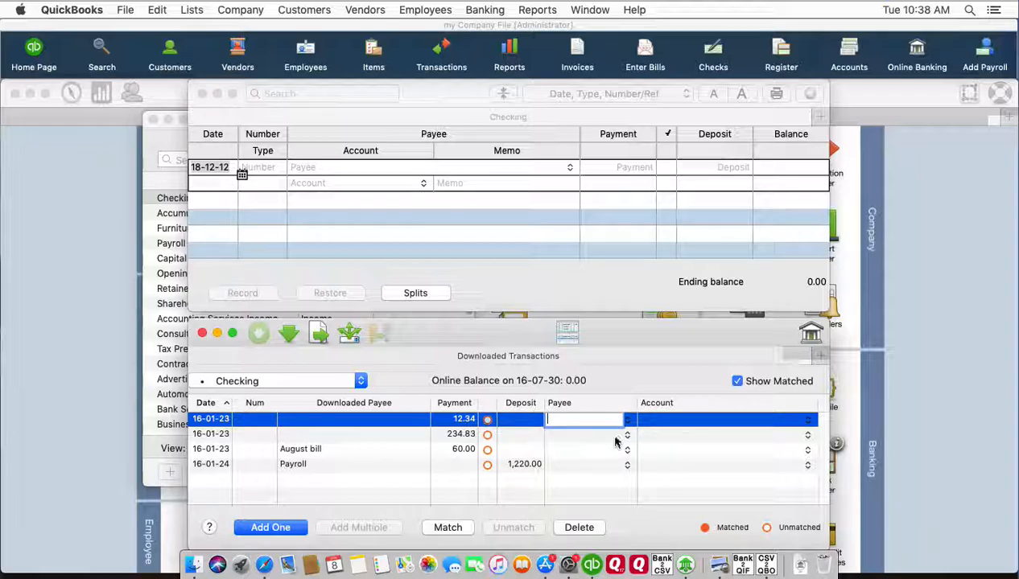
mouse_move(366, 443)
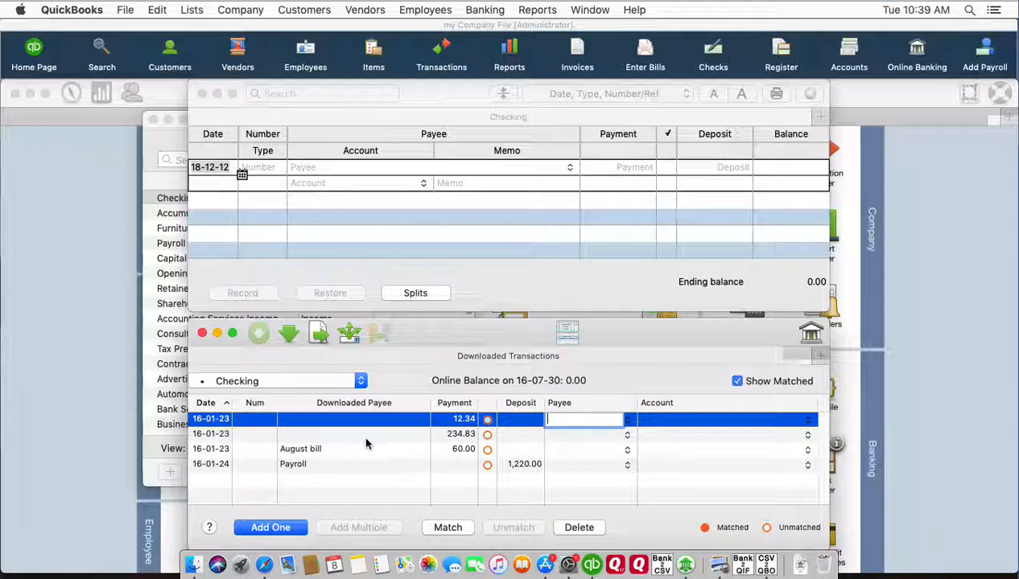